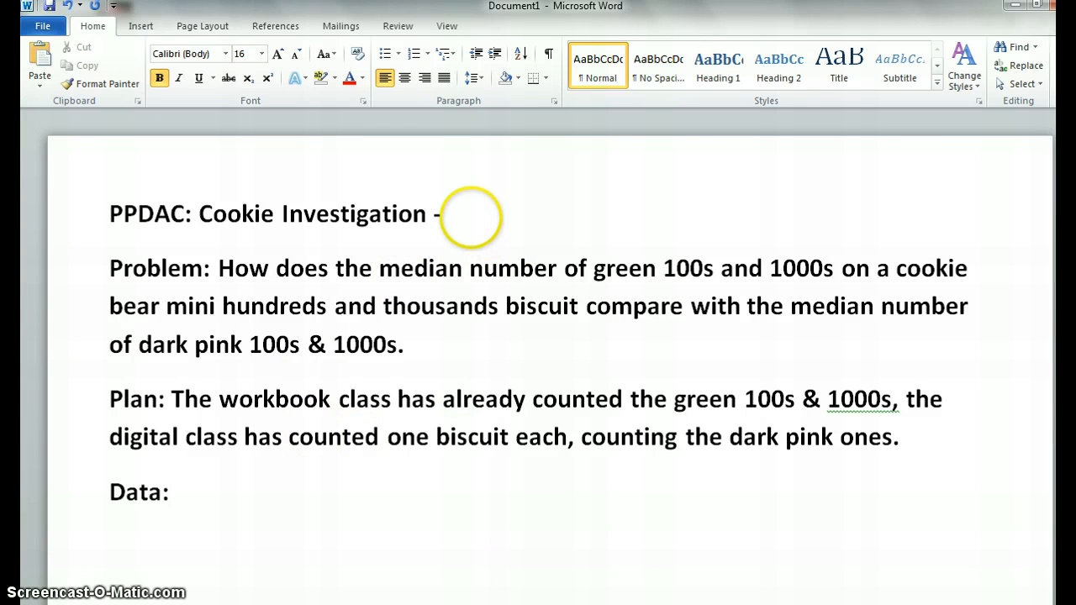
Complete the Word heading by typing 'comparative' after the dash, followed by a space
{"action": "type", "text": "comp"}
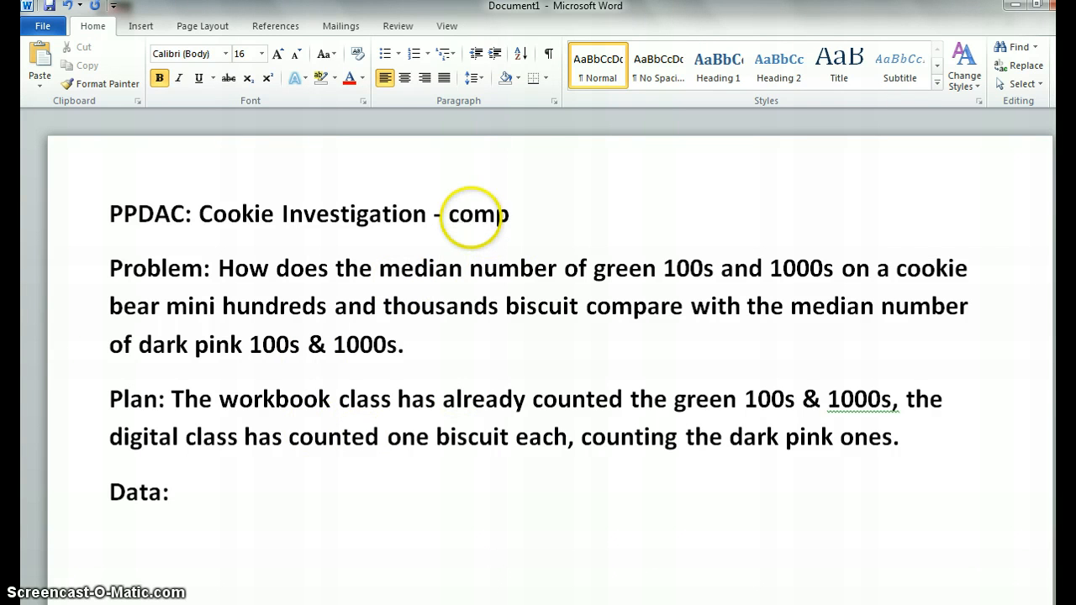
{"action": "type", "text": "arative"}
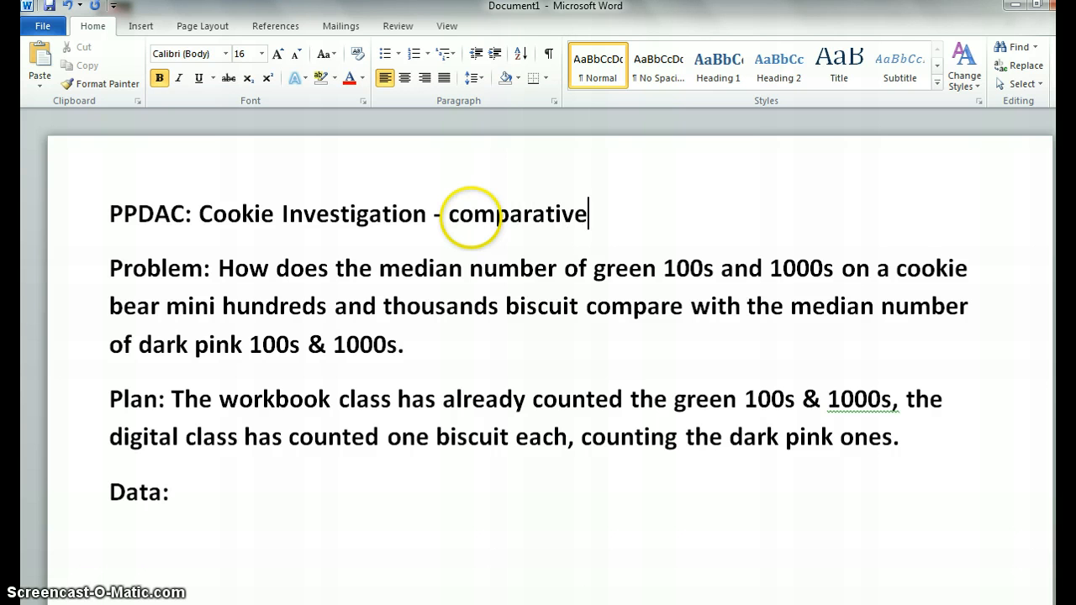
{"action": "key", "text": "space"}
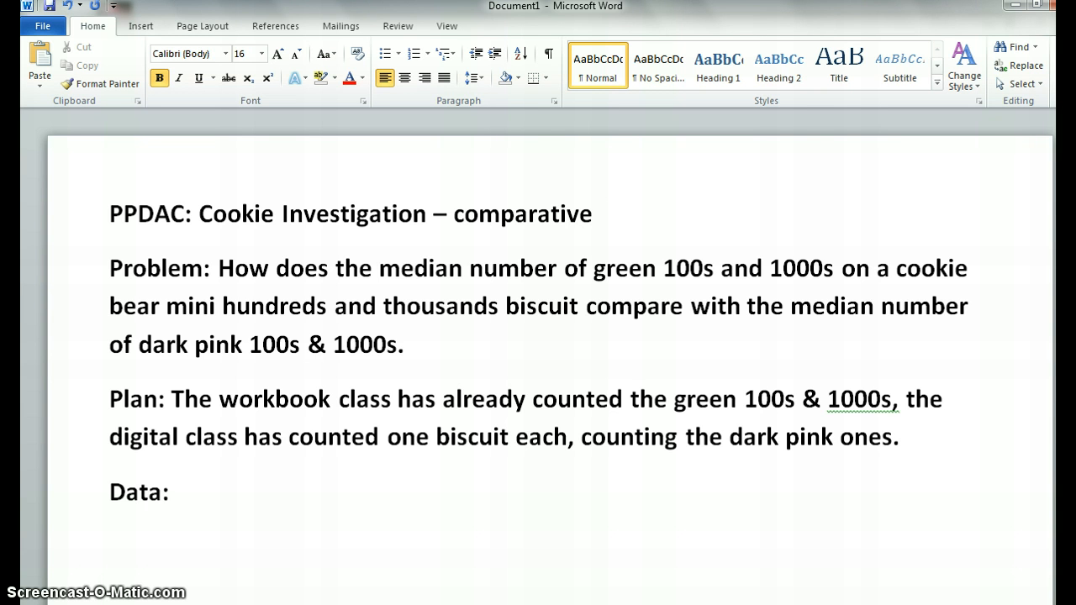
Bring up the GeoGebra spreadsheet of green 100s-and-1000s counts
{"action": "left_click", "coordinate": [599, 214]}
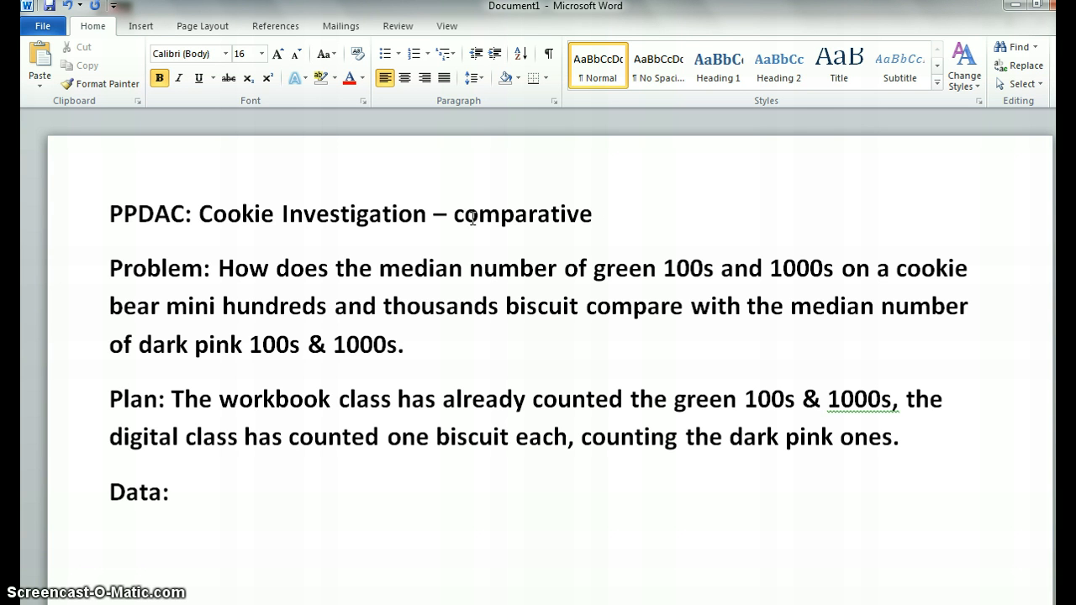
{"action": "left_click", "coordinate": [599, 214]}
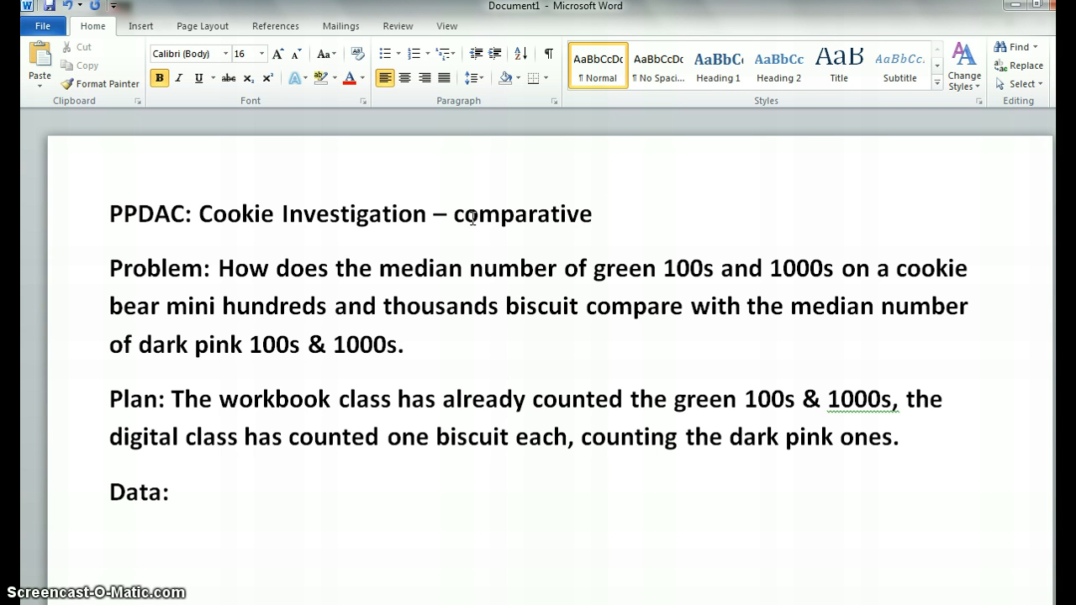
{"action": "left_click", "coordinate": [598, 213]}
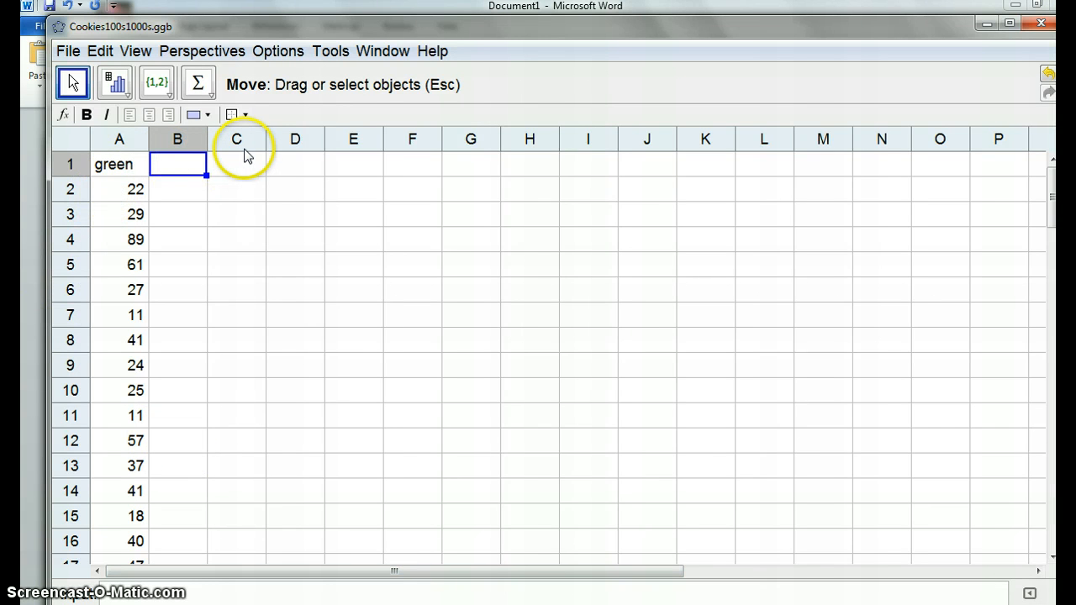
Head column B 'pink' and enter pink counts such as 26, 23, 6, 25, 25, 1, 25, 4
{"action": "type", "text": "pink"}
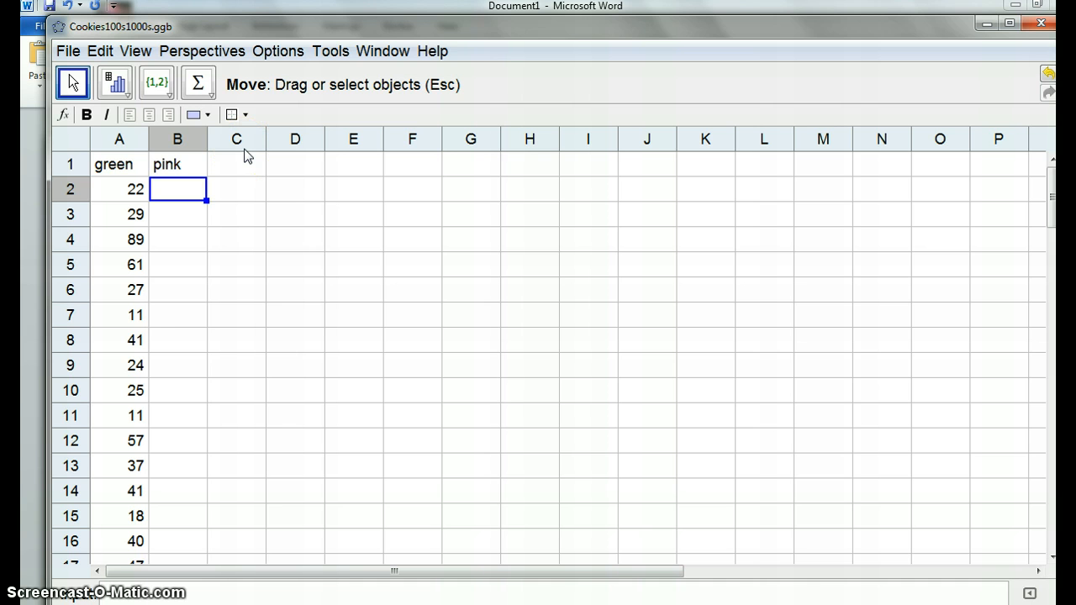
{"action": "type", "text": "26"}
{"action": "left_click", "coordinate": [178, 214]}
{"action": "type", "text": "21"}
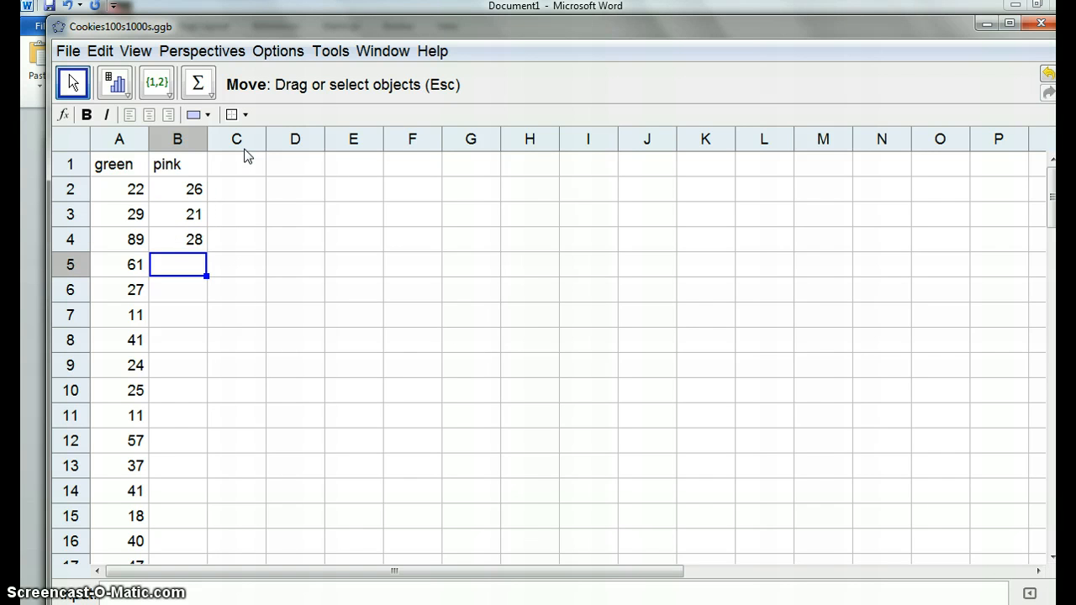
{"action": "type", "text": "23"}
{"action": "left_click", "coordinate": [178, 290]}
{"action": "type", "text": "22"}
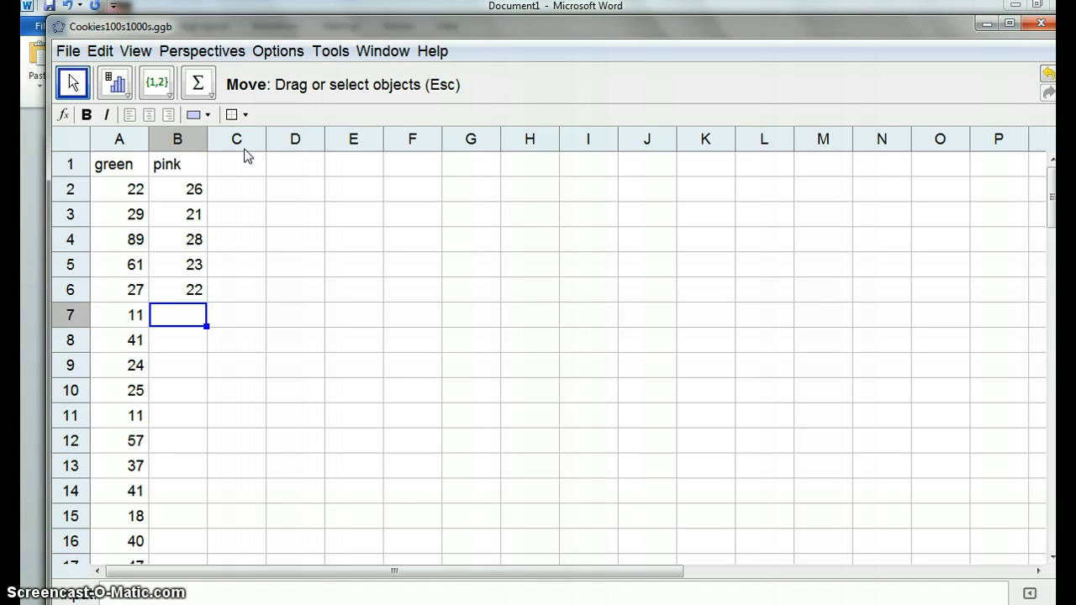
{"action": "type", "text": "6"}
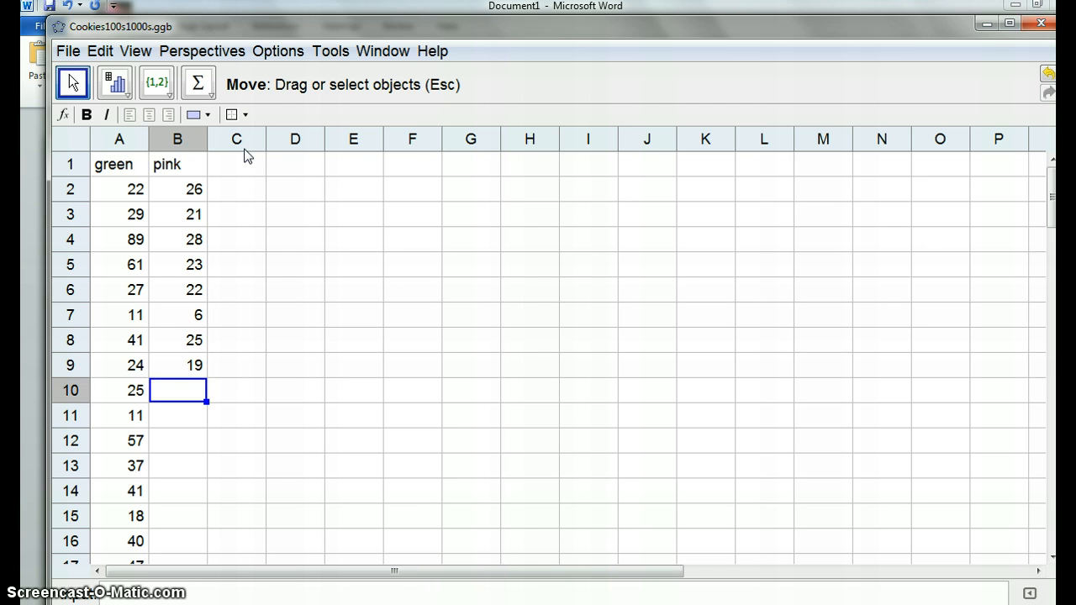
{"action": "type", "text": "25"}
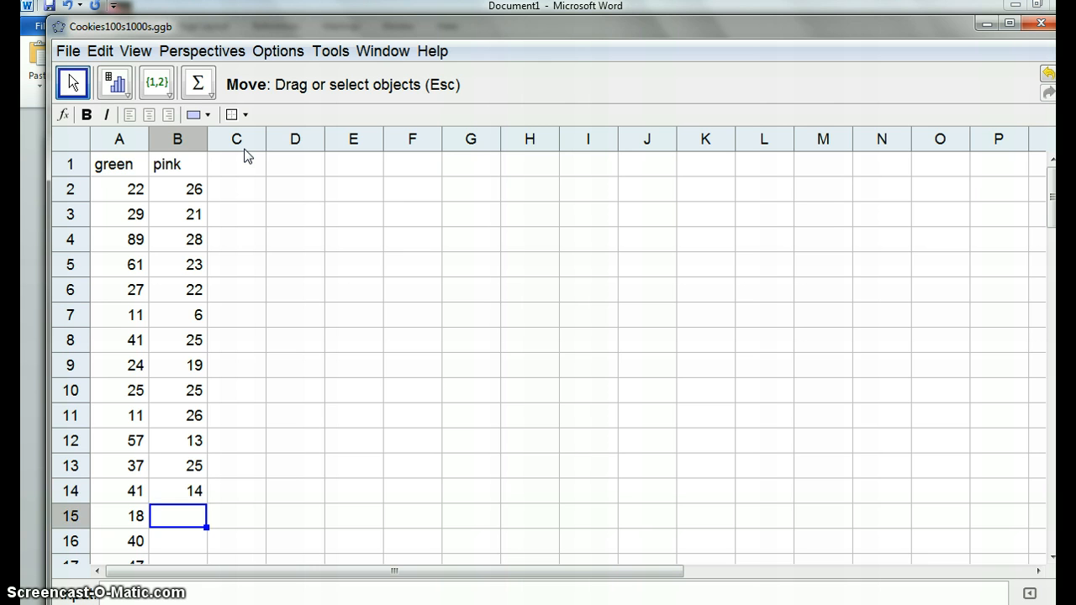
{"action": "type", "text": "25"}
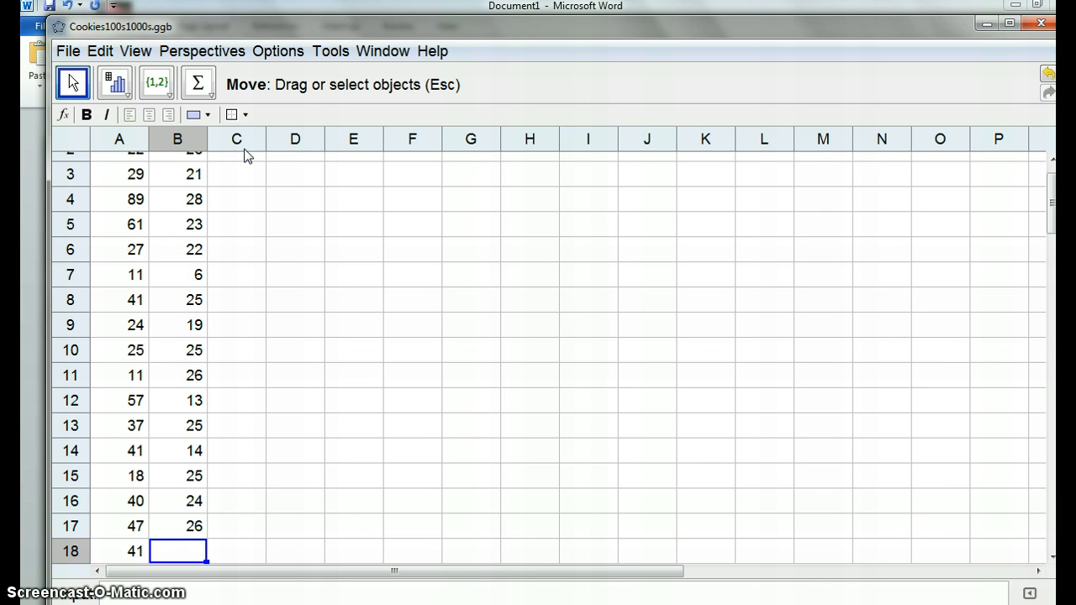
{"action": "type", "text": "19"}
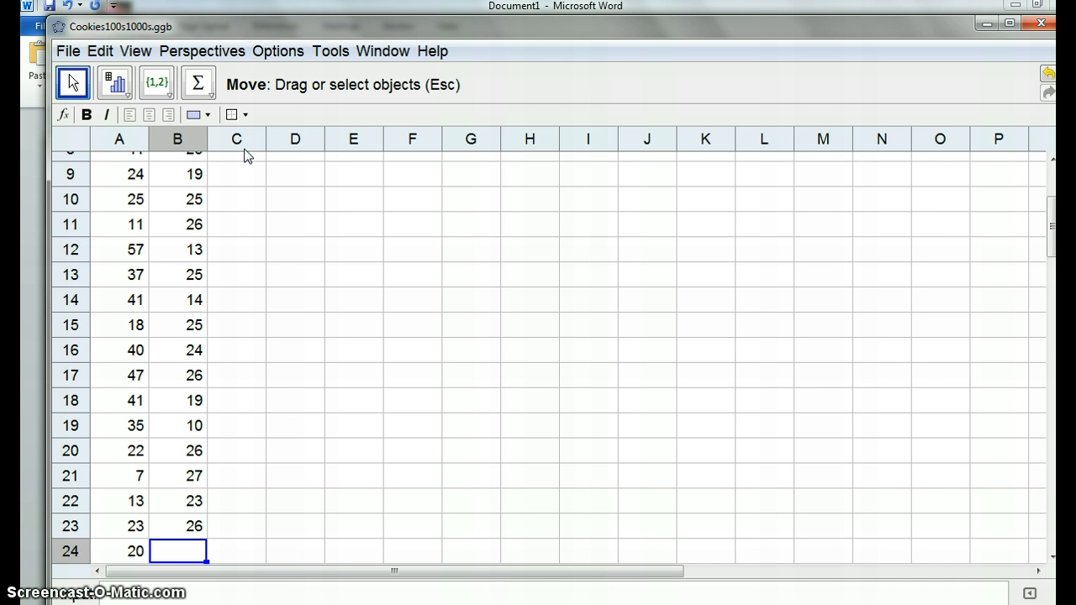
{"action": "type", "text": "25"}
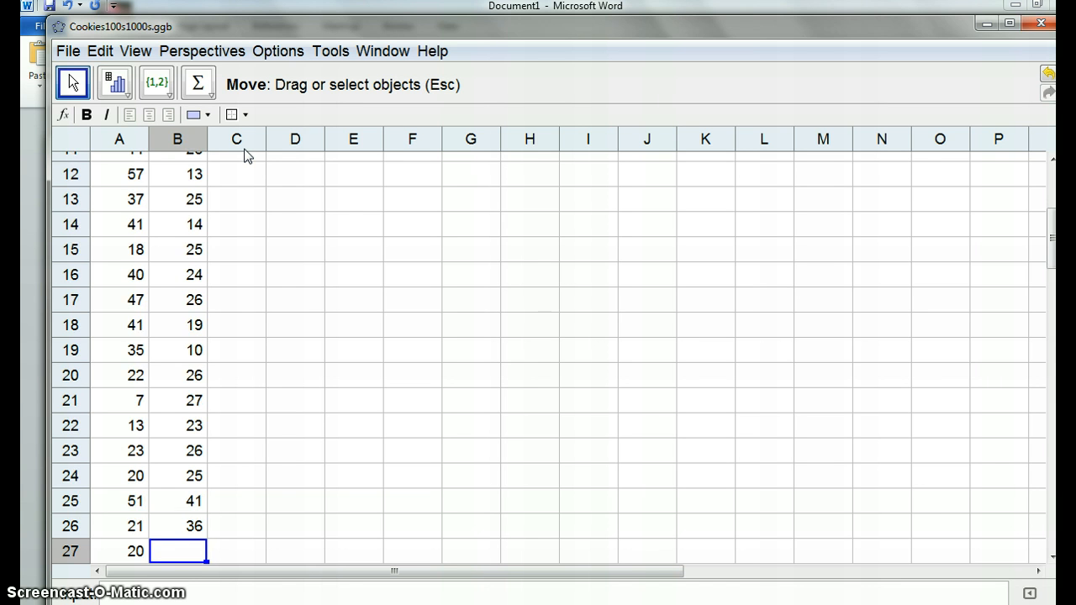
{"action": "type", "text": "46"}
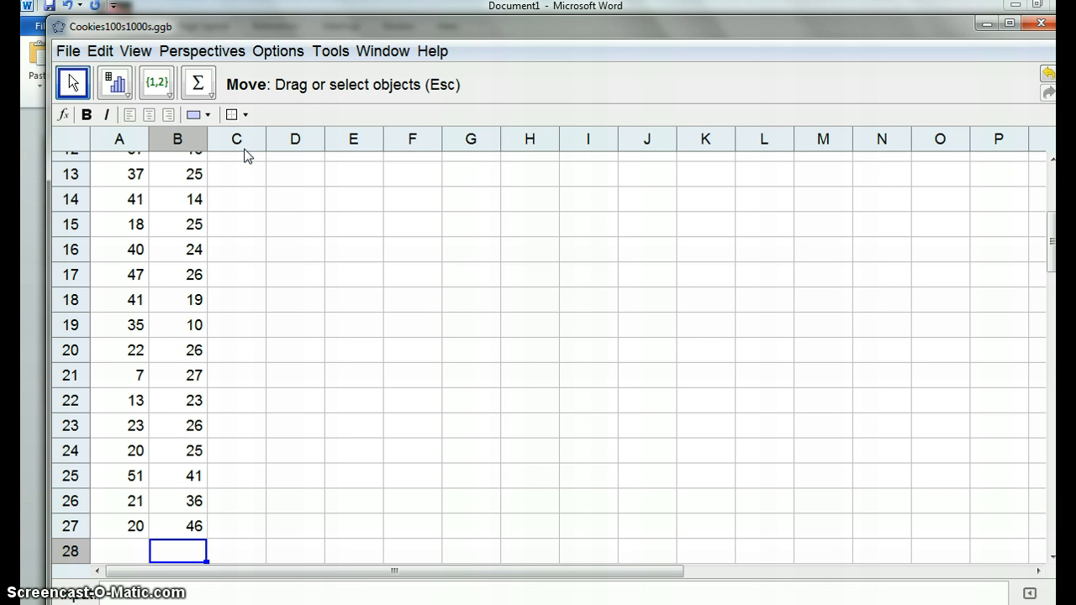
Run One Variable Analysis on the pink counts in column B, then close it
{"action": "left_click", "coordinate": [176, 139]}
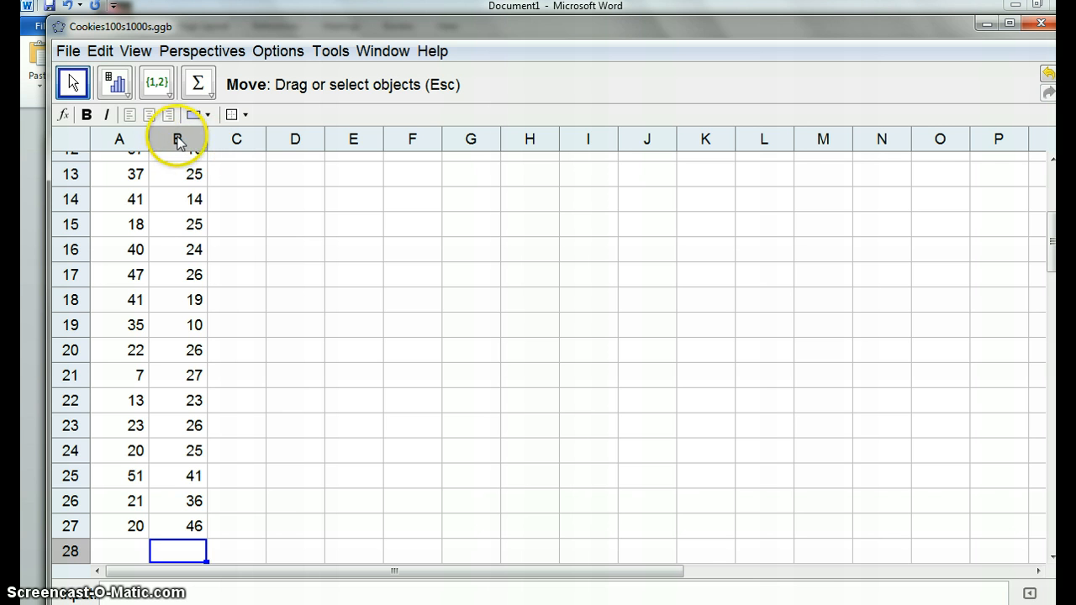
{"action": "left_click", "coordinate": [177, 139]}
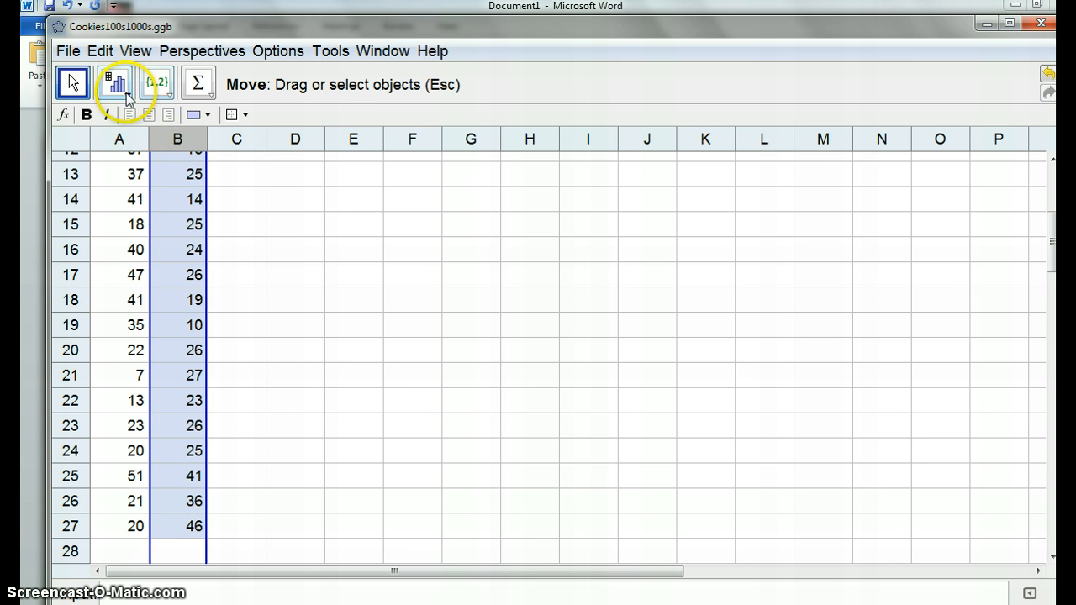
{"action": "left_click", "coordinate": [116, 83]}
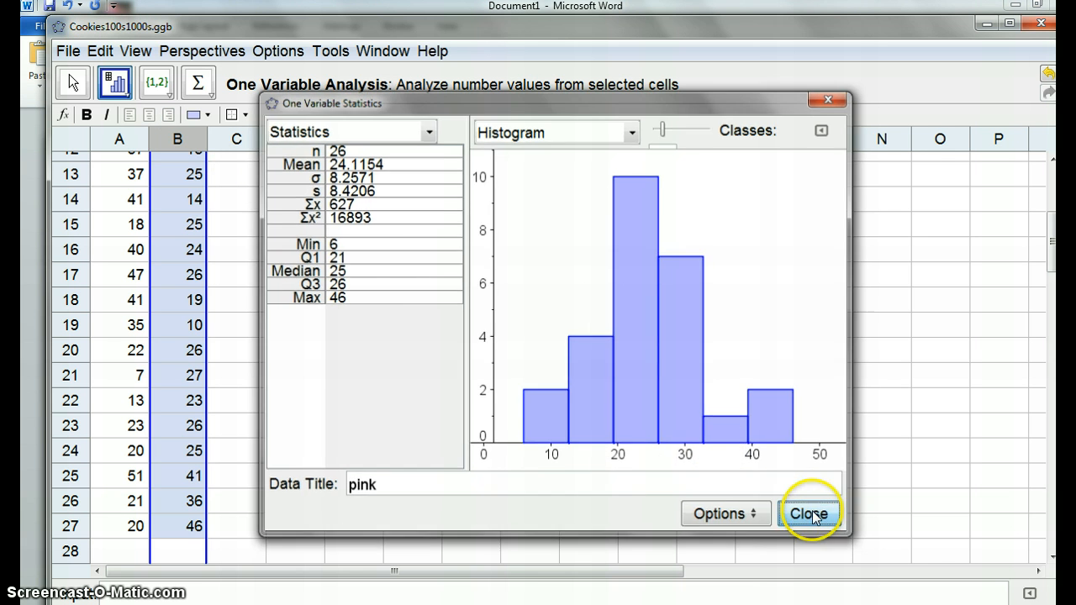
{"action": "left_click", "coordinate": [812, 512]}
{"action": "type", "text": "41"}
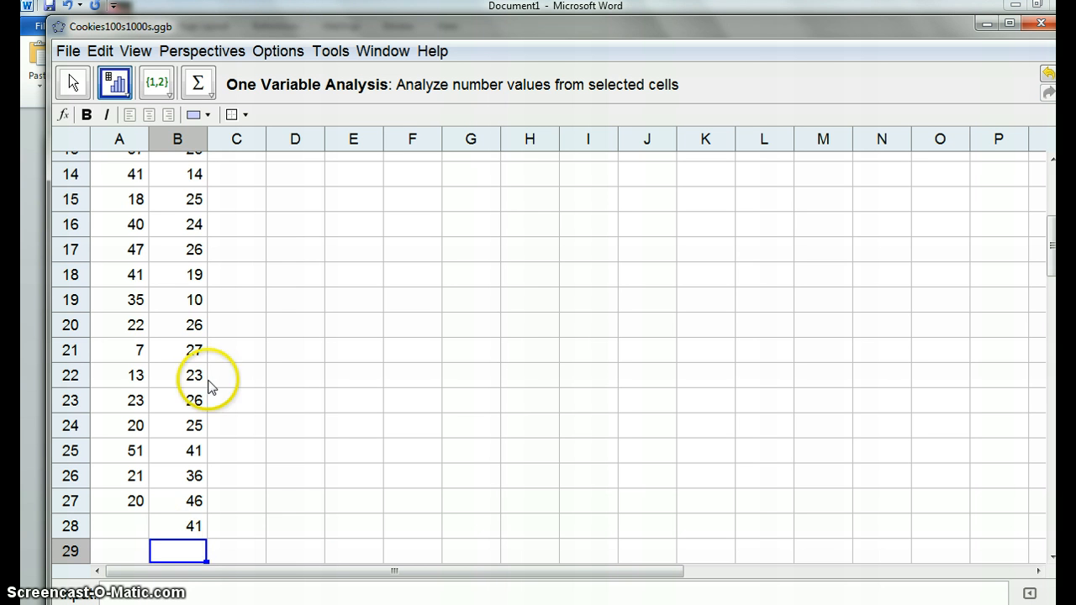
Reopen the analysis with all 27 pink counts and reduce the histogram to a few classes
{"action": "left_click", "coordinate": [116, 83]}
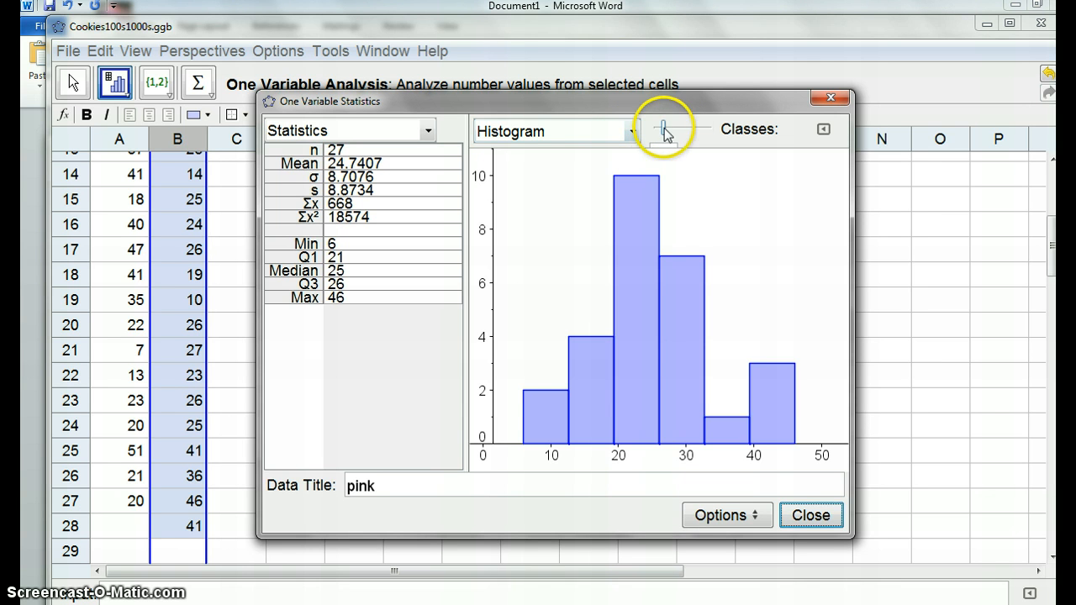
{"action": "left_click_drag", "start_coordinate": [664, 130], "coordinate": [698, 131]}
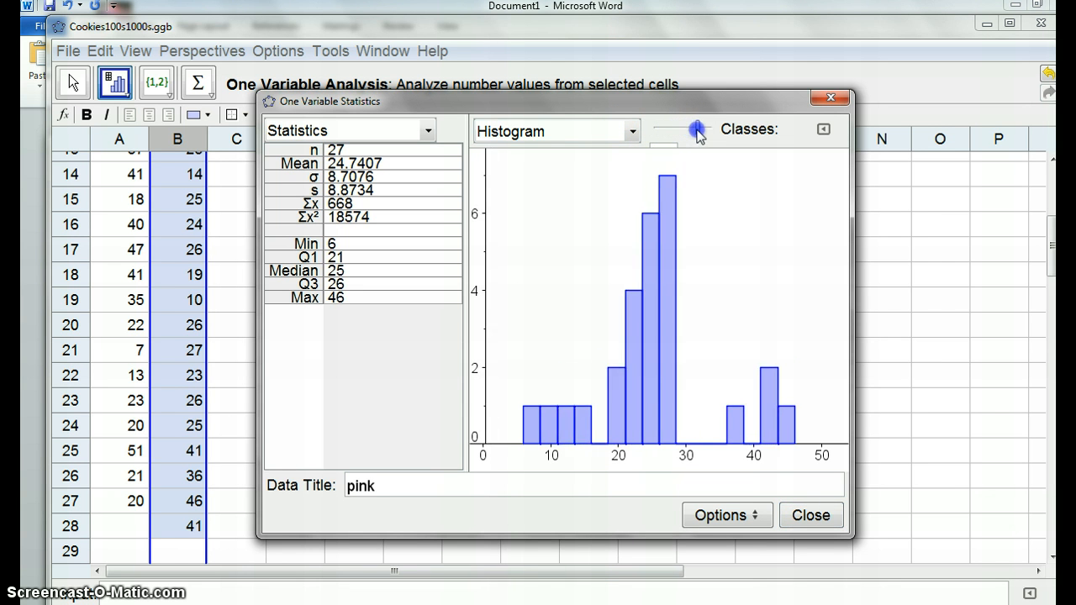
{"action": "left_click_drag", "start_coordinate": [696, 131], "coordinate": [712, 131]}
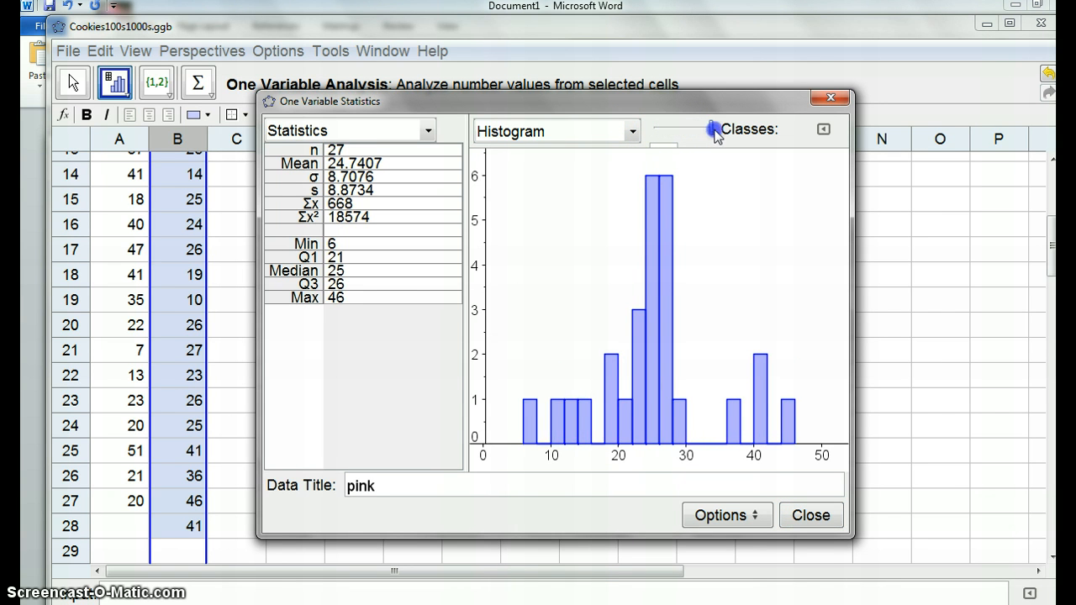
{"action": "left_click_drag", "start_coordinate": [712, 128], "coordinate": [684, 129]}
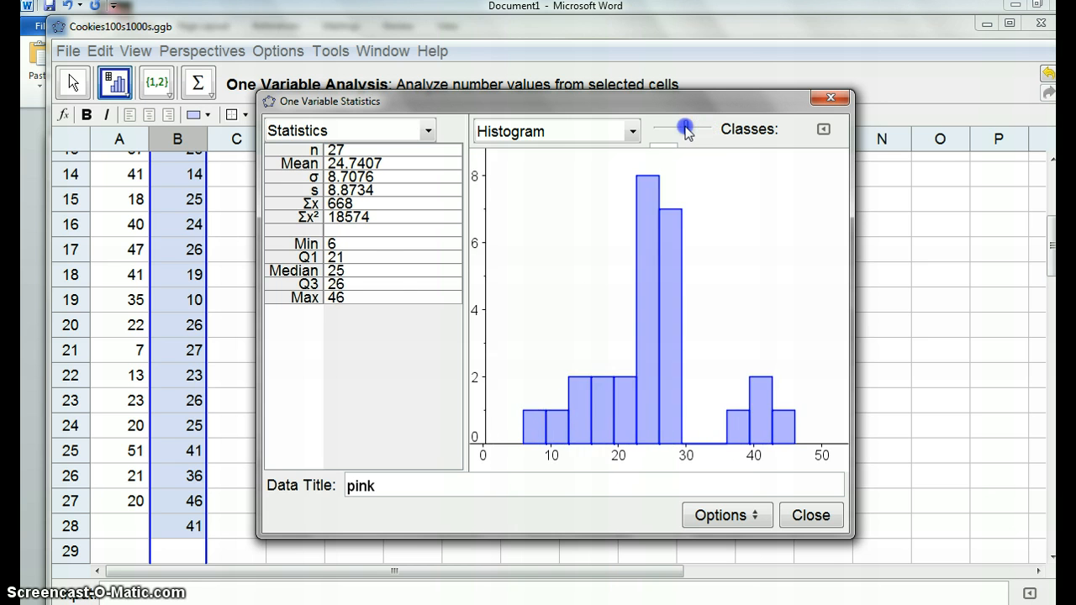
{"action": "left_click_drag", "start_coordinate": [685, 128], "coordinate": [660, 128]}
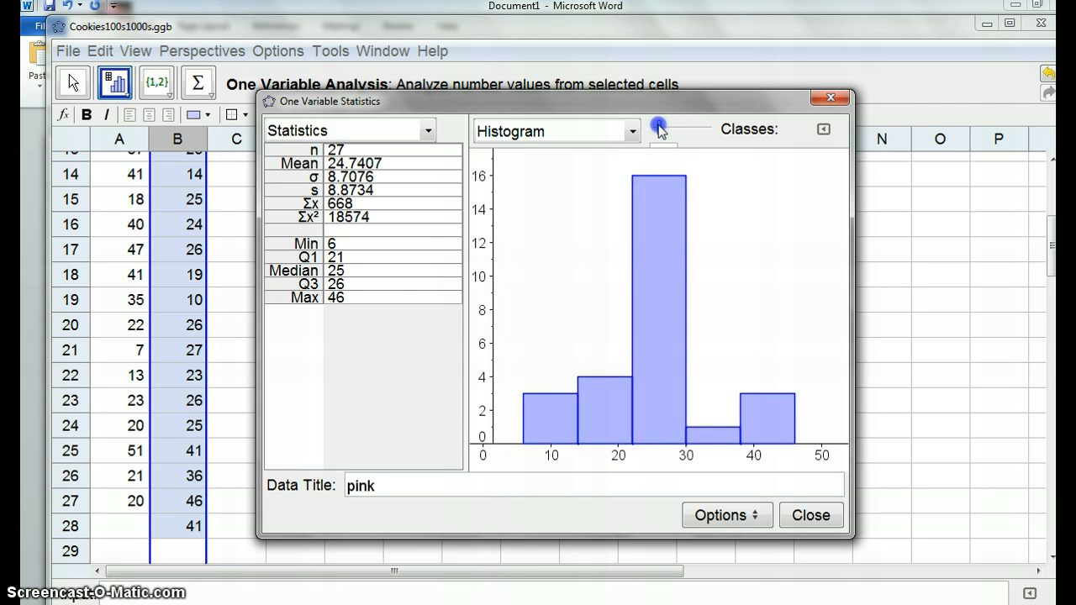
Switch the pink counts' plot to a Dot Plot and add a Boxplot as the 2nd plot
{"action": "left_click", "coordinate": [632, 130]}
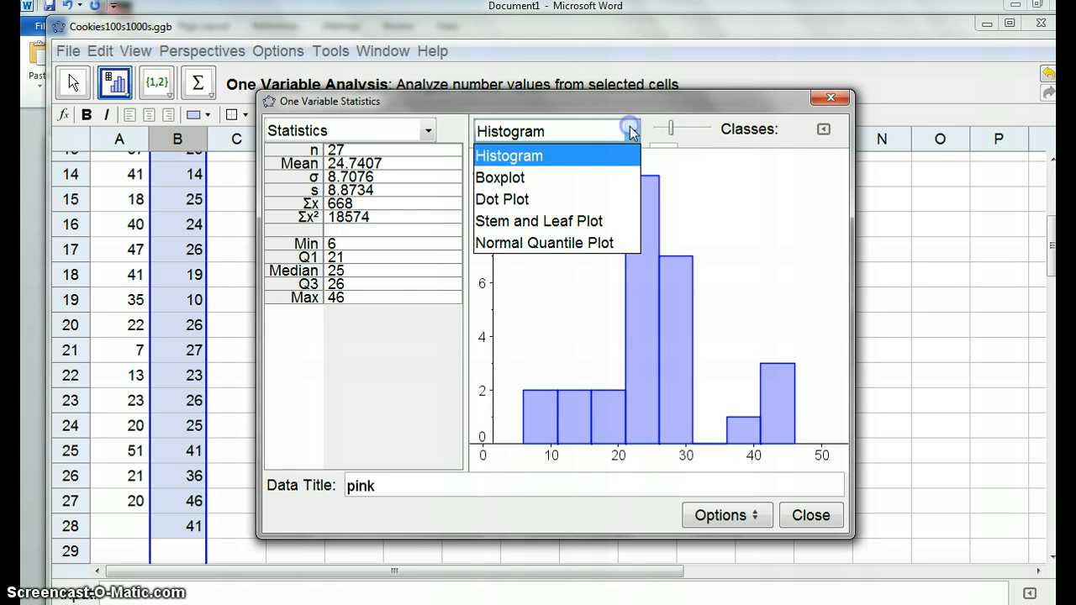
{"action": "left_click", "coordinate": [502, 177]}
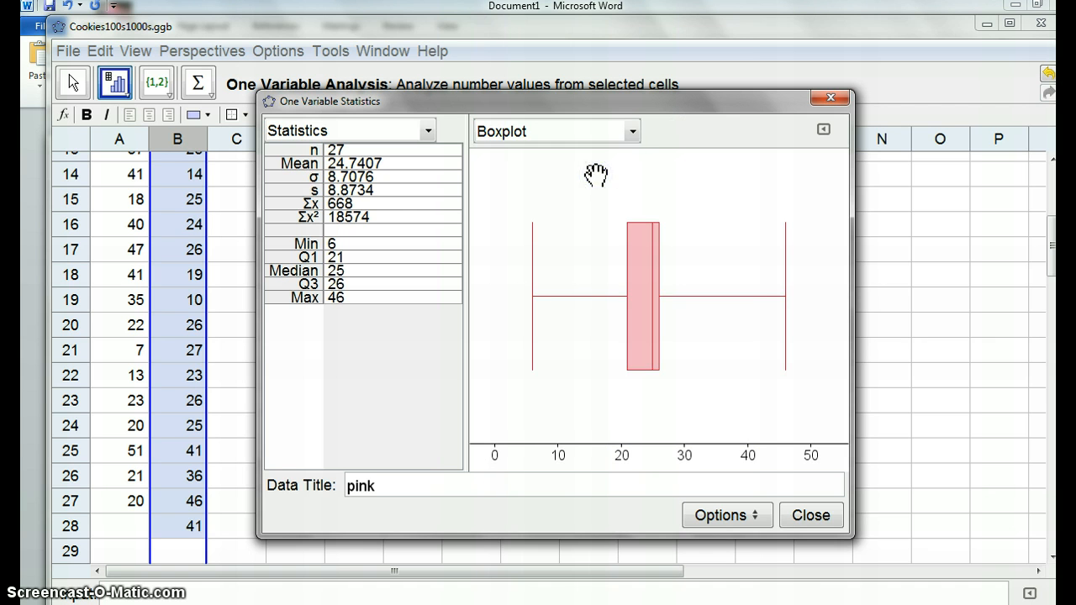
{"action": "left_click", "coordinate": [633, 131]}
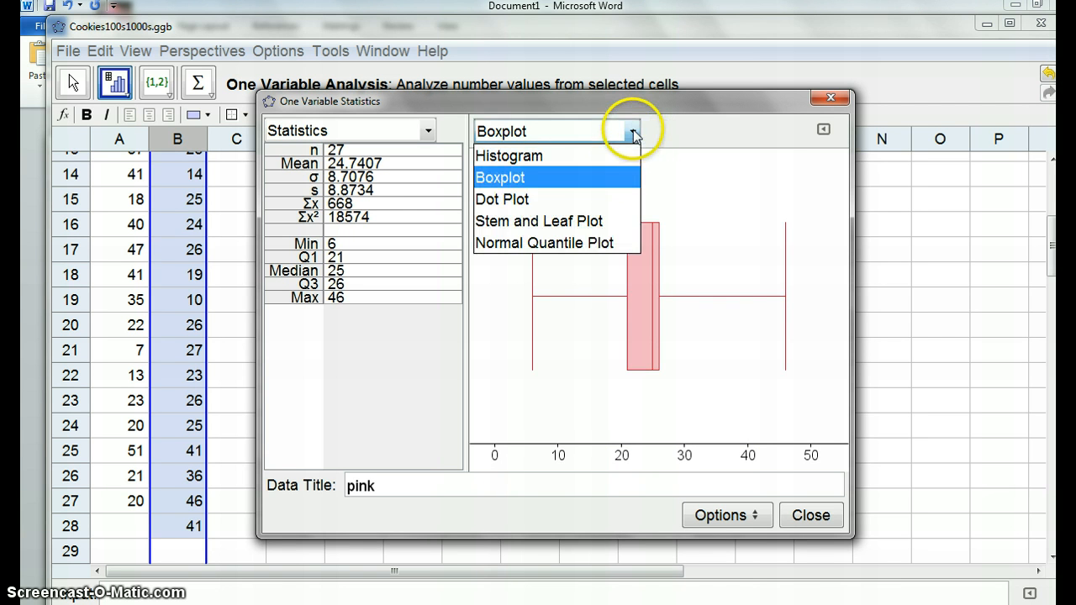
{"action": "left_click", "coordinate": [502, 199]}
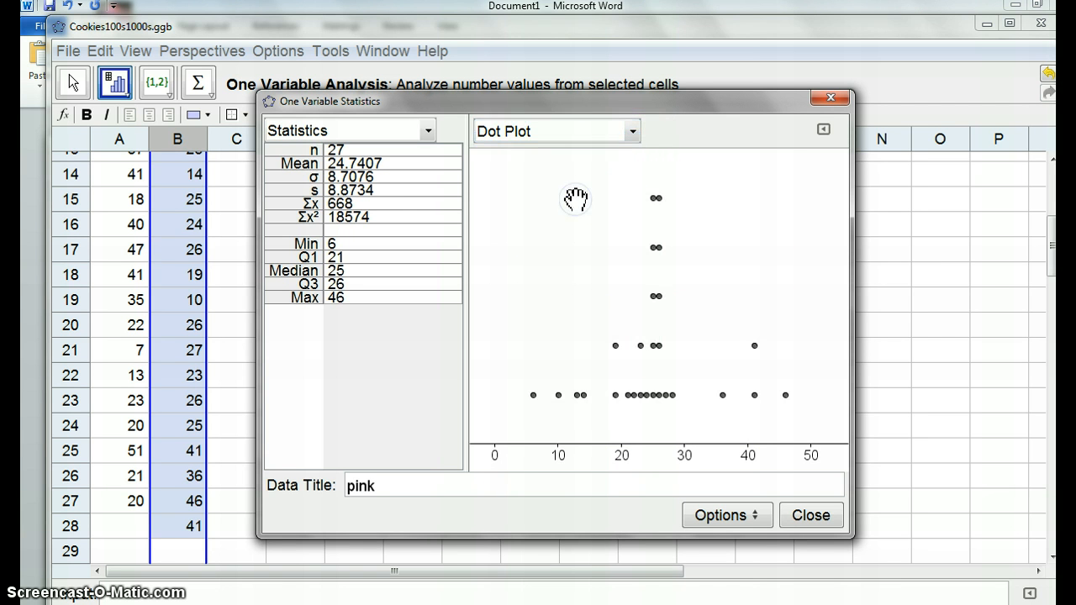
{"action": "mouse_move", "coordinate": [746, 523]}
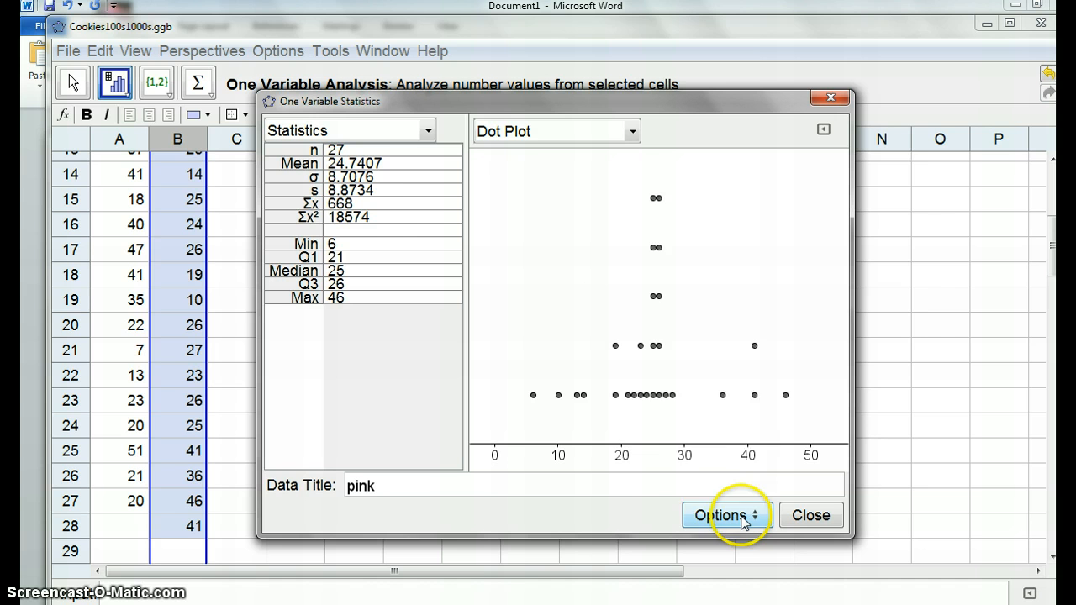
{"action": "left_click", "coordinate": [725, 514]}
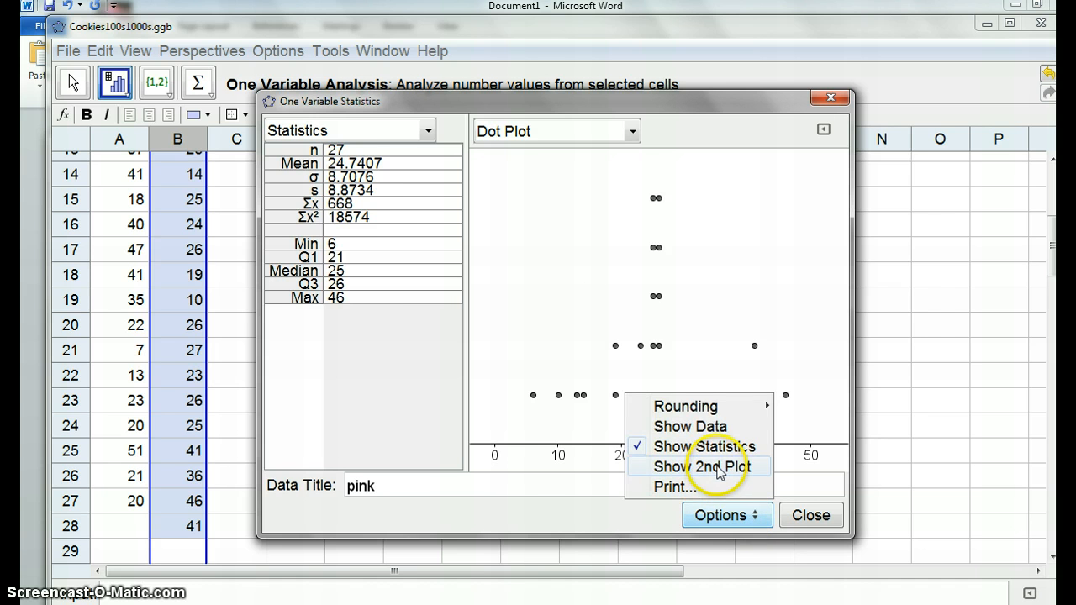
{"action": "left_click", "coordinate": [717, 467]}
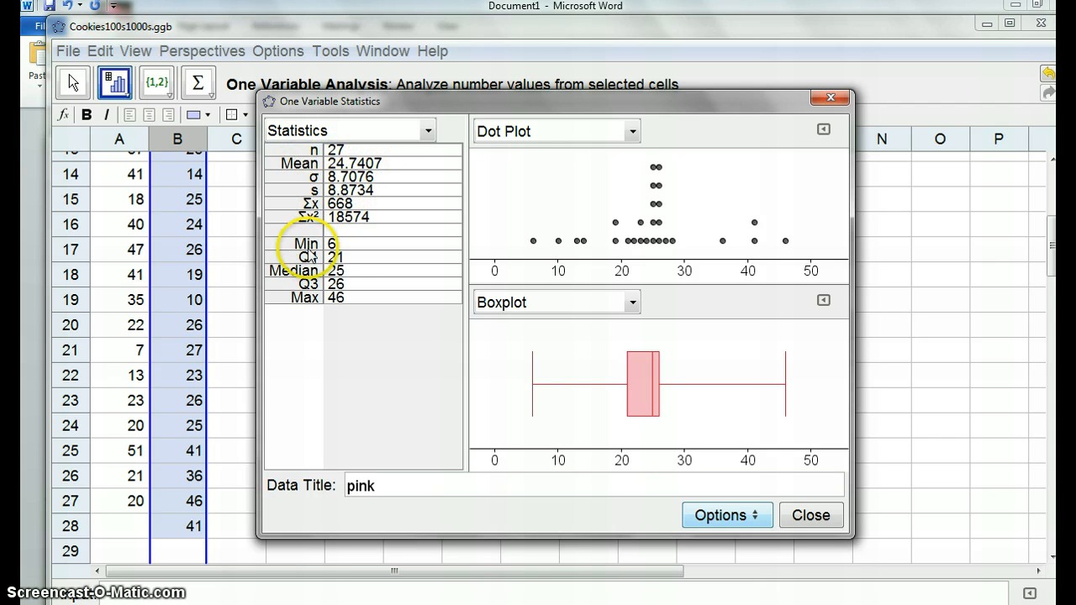
{"action": "mouse_move", "coordinate": [369, 298]}
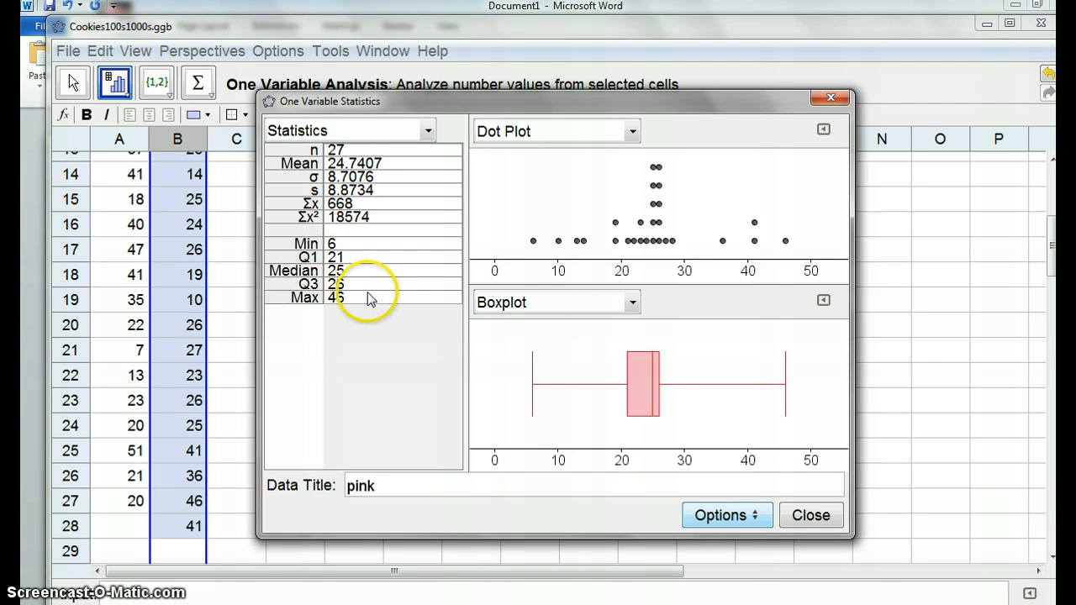
{"action": "mouse_move", "coordinate": [295, 205]}
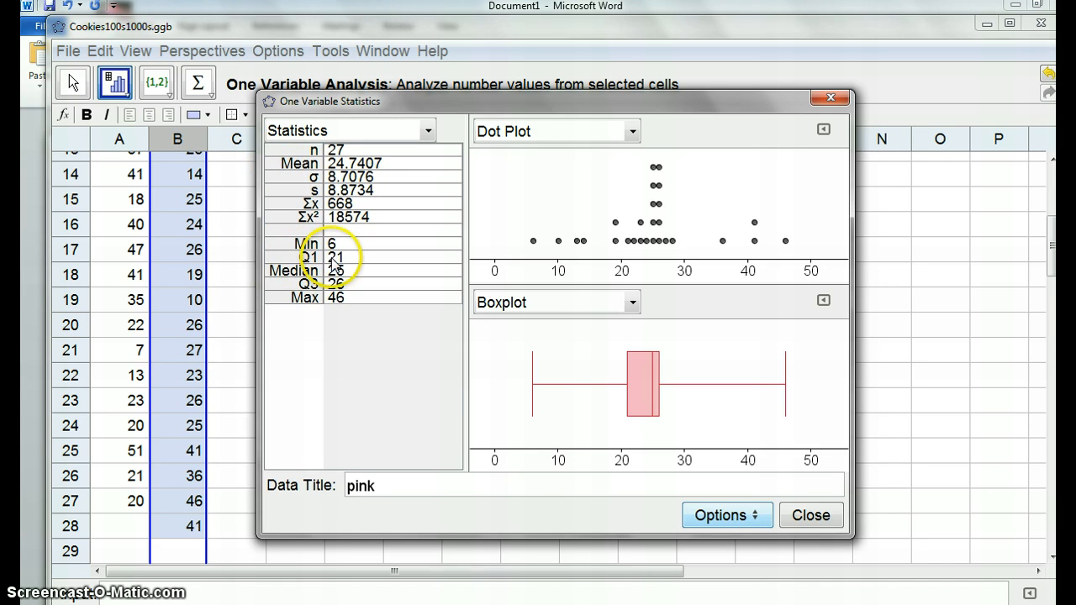
{"action": "mouse_move", "coordinate": [314, 259]}
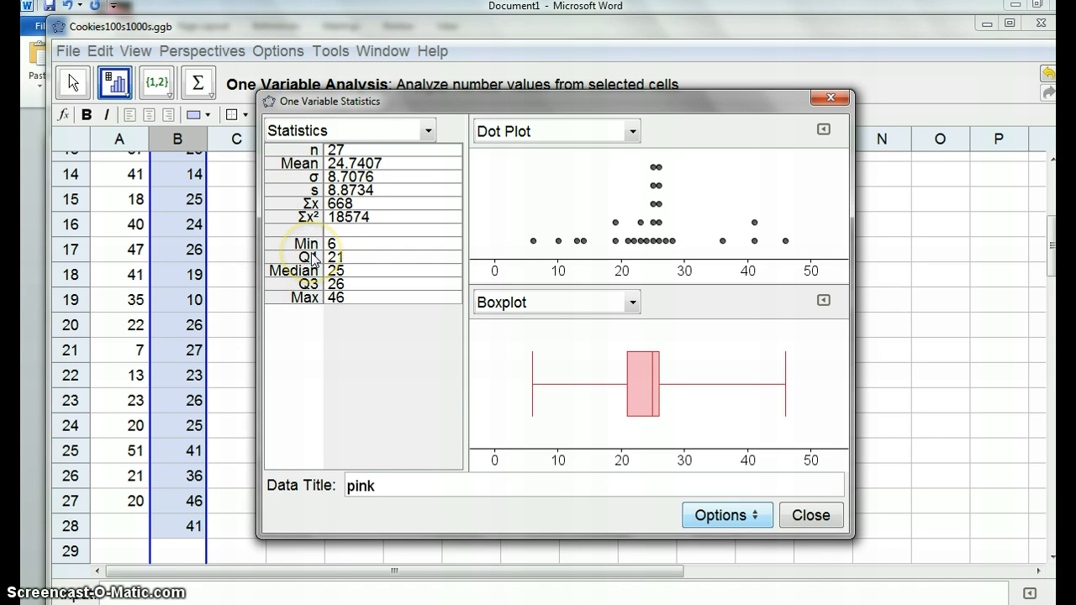
{"action": "mouse_move", "coordinate": [400, 500]}
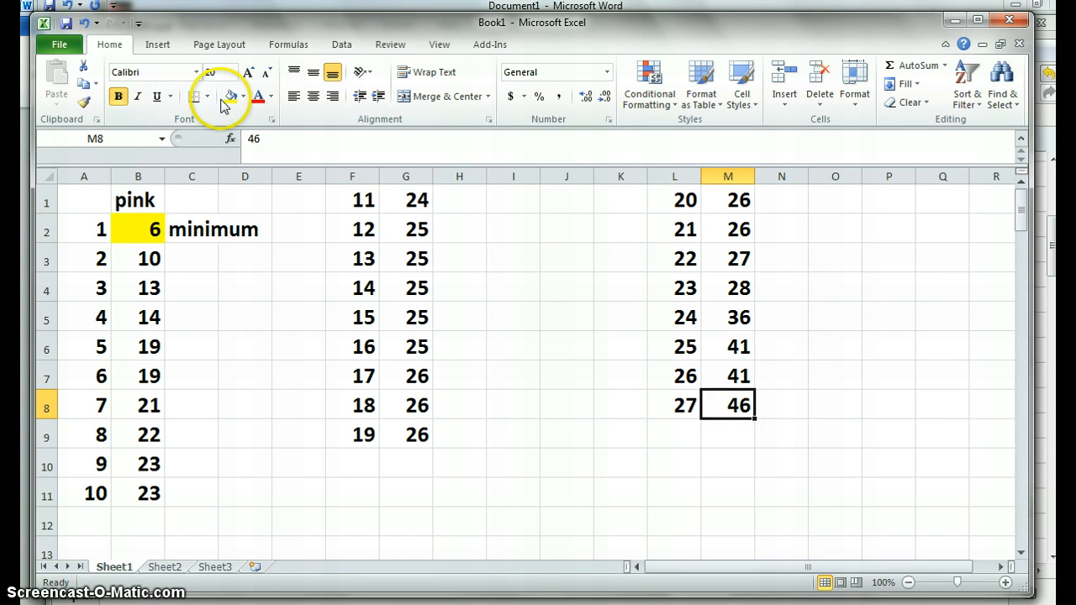
Fill the maximum 46 in M8 yellow and label it 'Max' in N8
{"action": "left_click", "coordinate": [778, 405]}
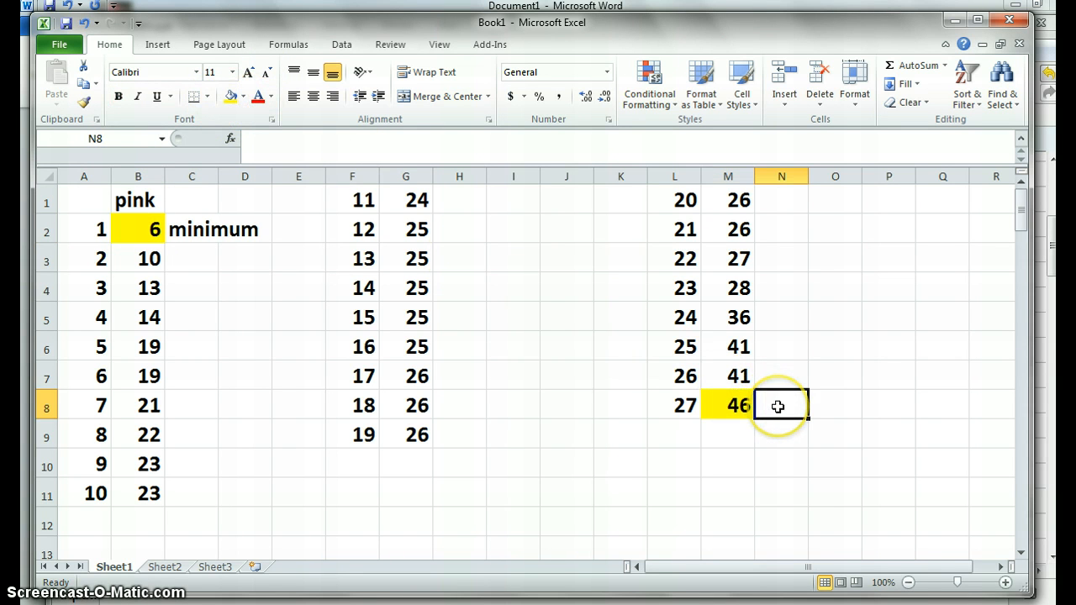
{"action": "type", "text": "Ma"}
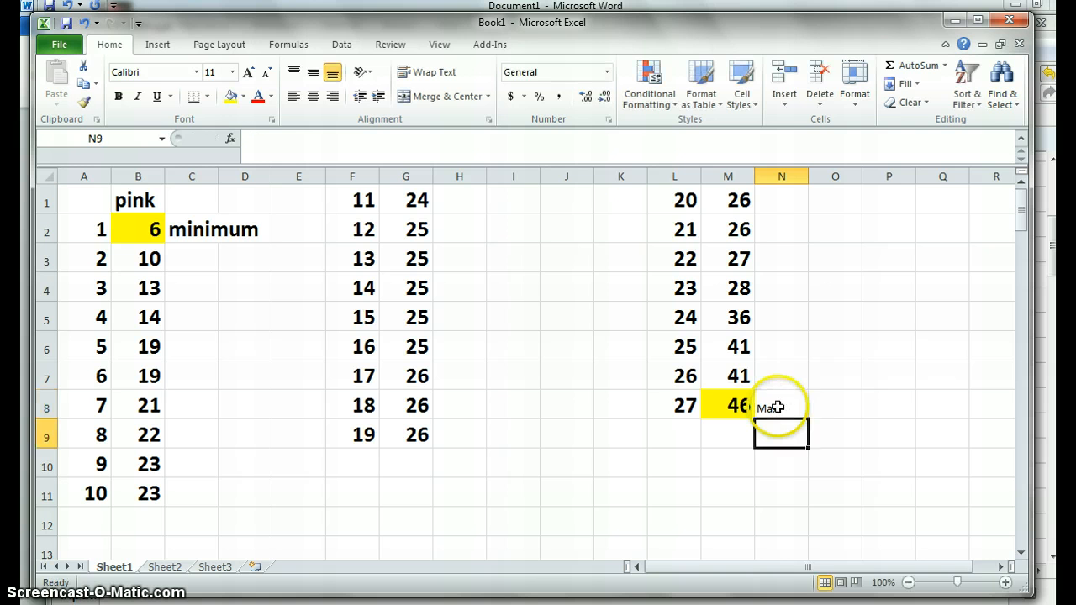
{"action": "left_click", "coordinate": [673, 176]}
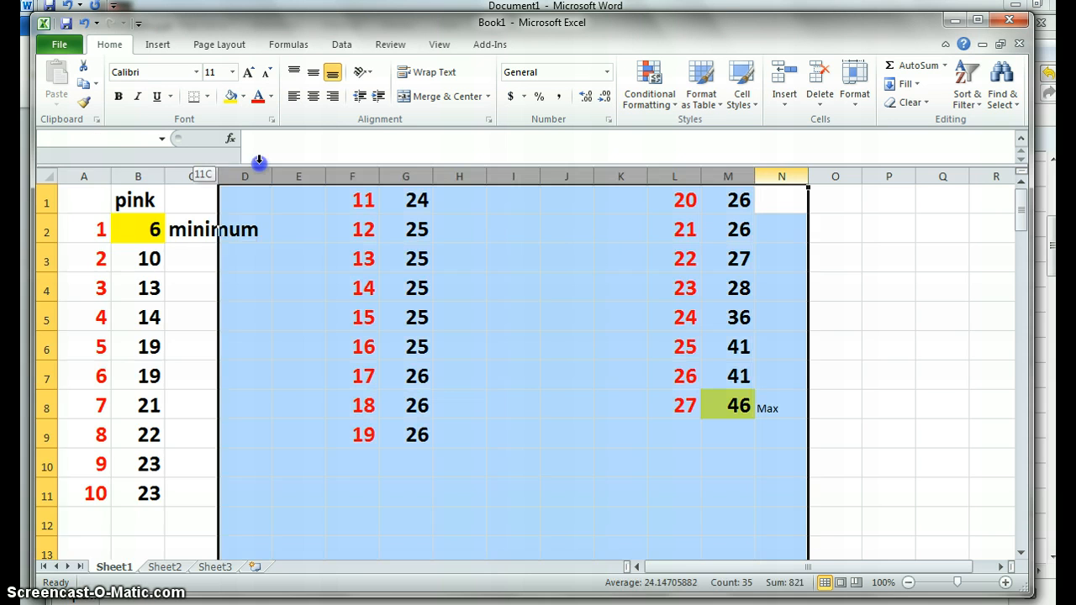
Enlarge the data and labels in A1:N13 to font size 24
{"action": "left_click", "coordinate": [230, 71]}
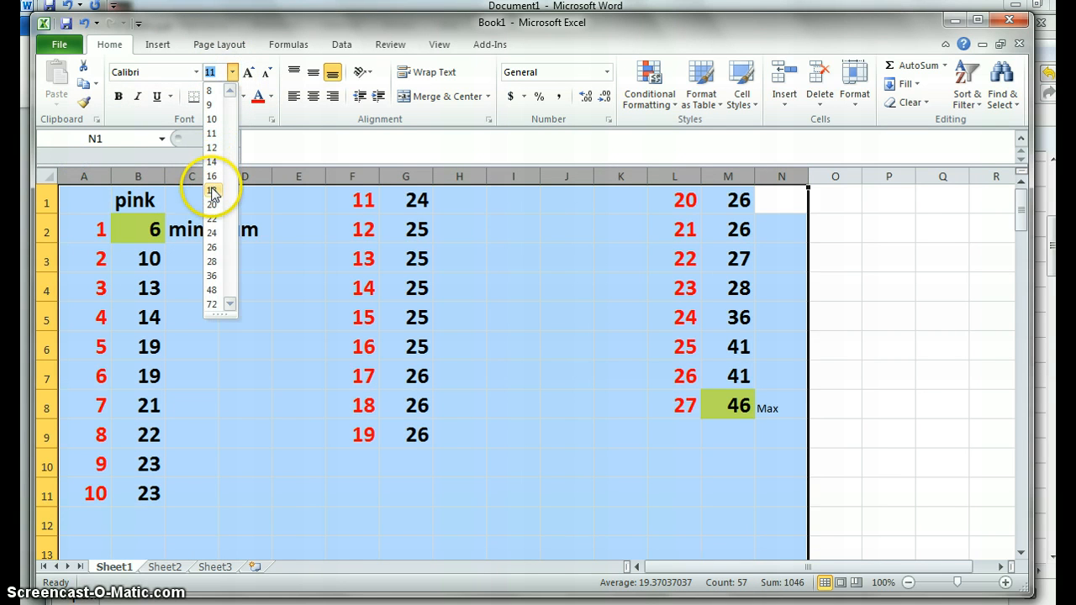
{"action": "left_click", "coordinate": [212, 191]}
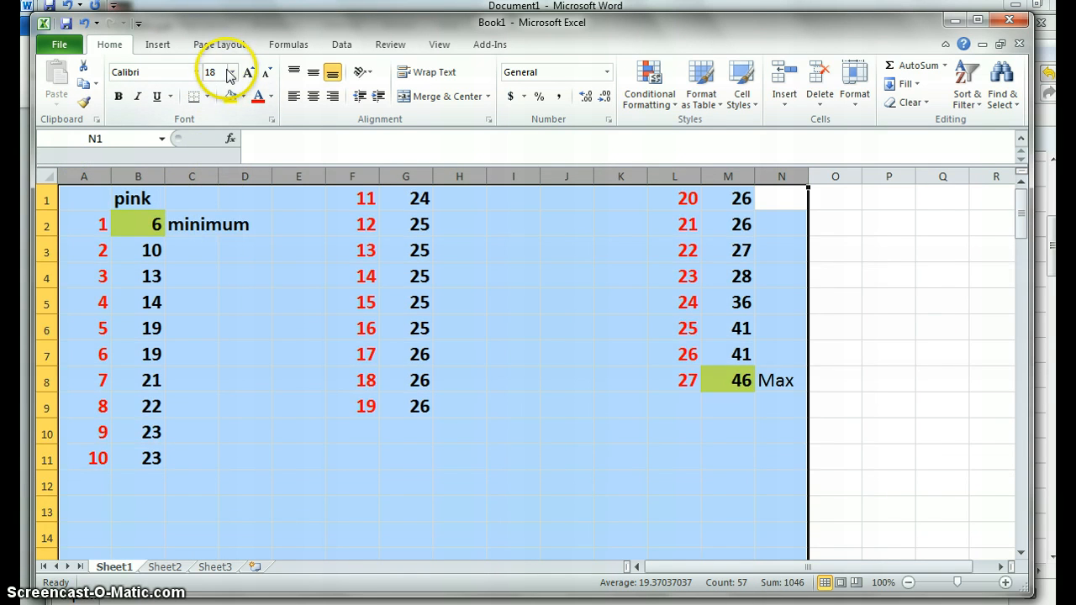
{"action": "left_click", "coordinate": [231, 73]}
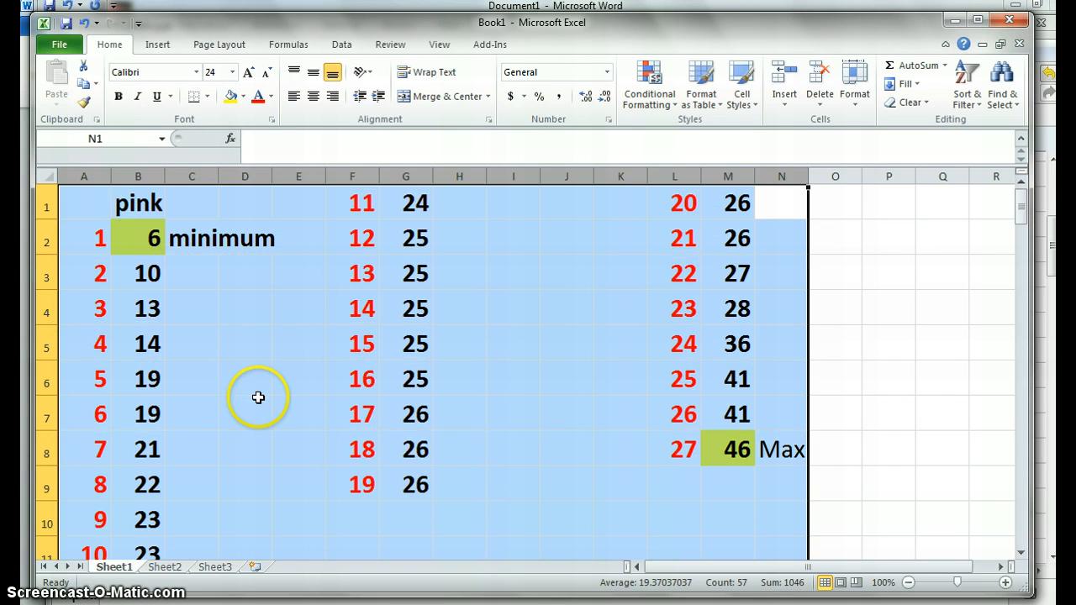
{"action": "left_click", "coordinate": [245, 414]}
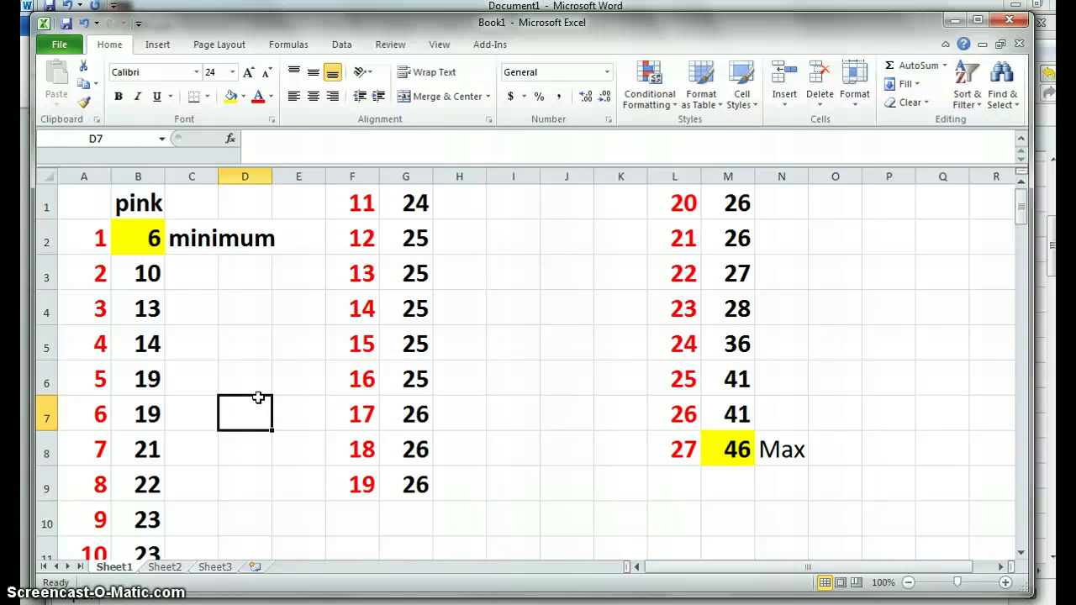
{"action": "mouse_move", "coordinate": [472, 556]}
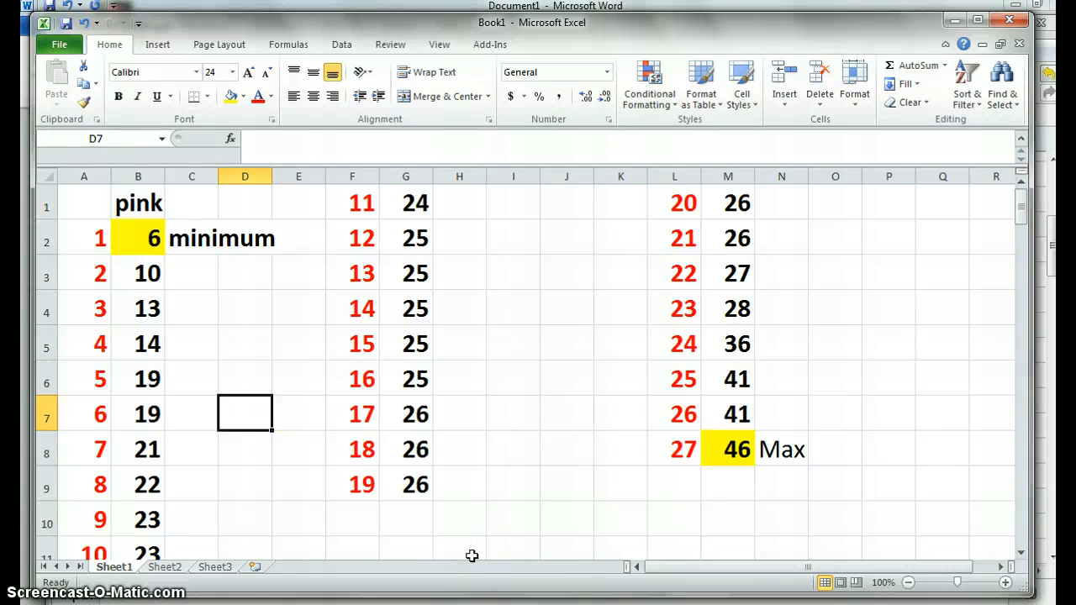
{"action": "mouse_move", "coordinate": [570, 400]}
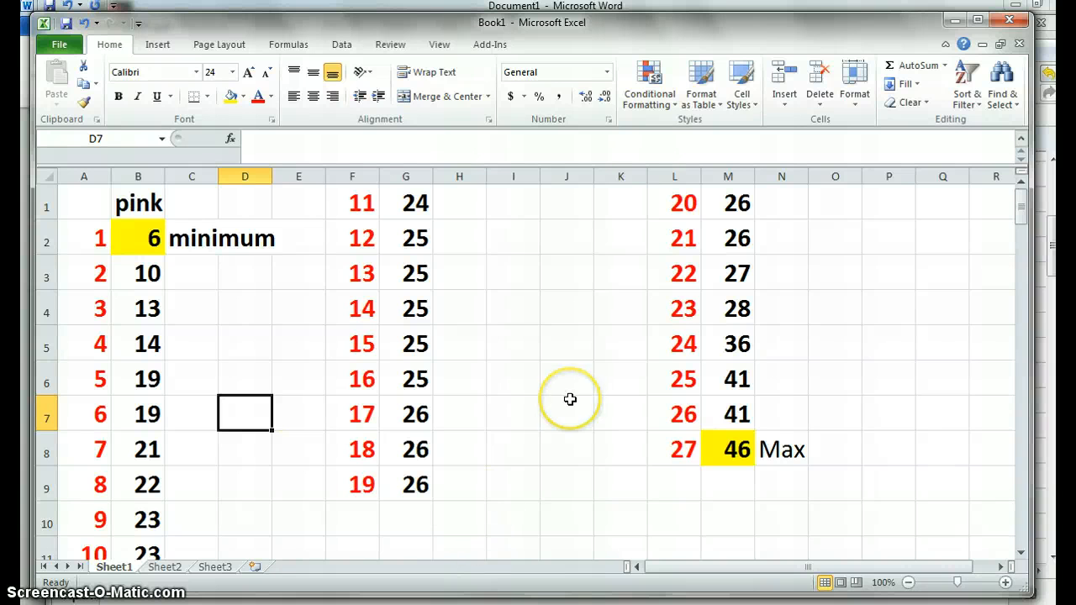
{"action": "mouse_move", "coordinate": [569, 399]}
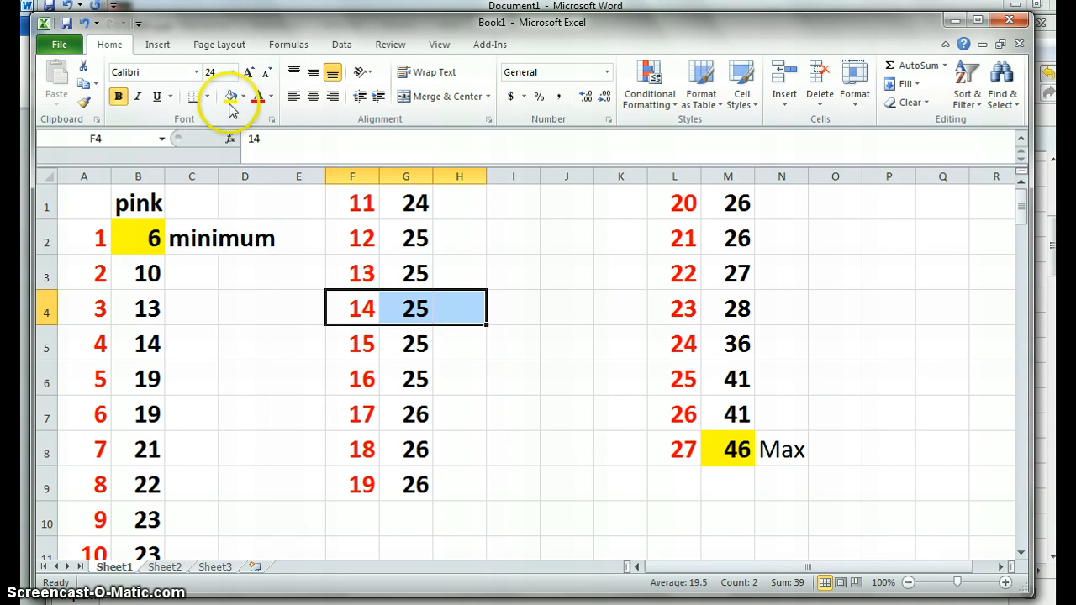
Add labels to the sheet, including 'LQ' in C8 beside the lower quartile 21
{"action": "type", "text": "mi"}
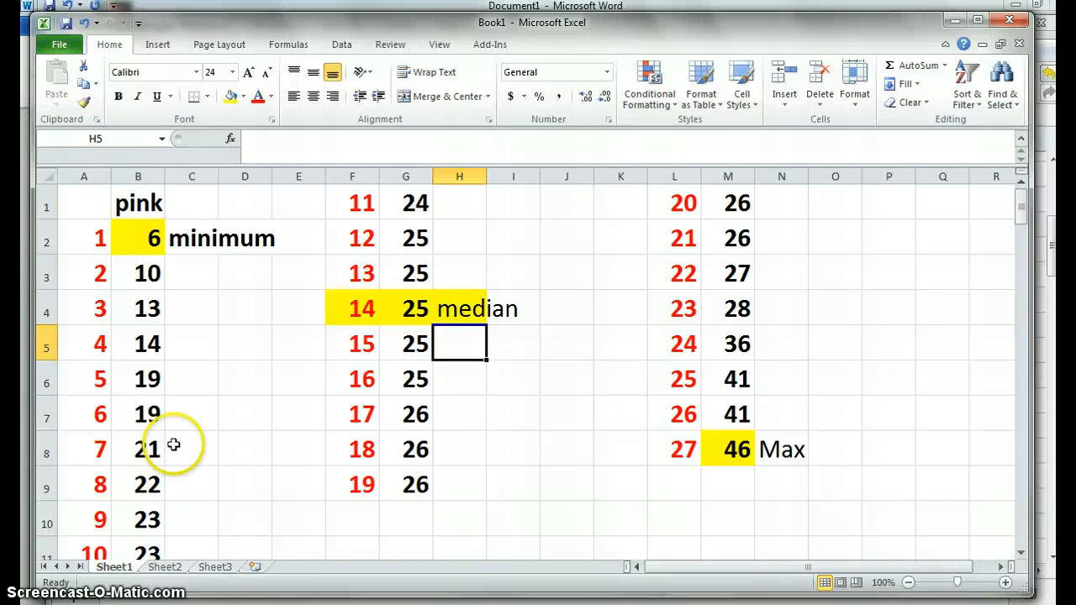
{"action": "mouse_move", "coordinate": [389, 308]}
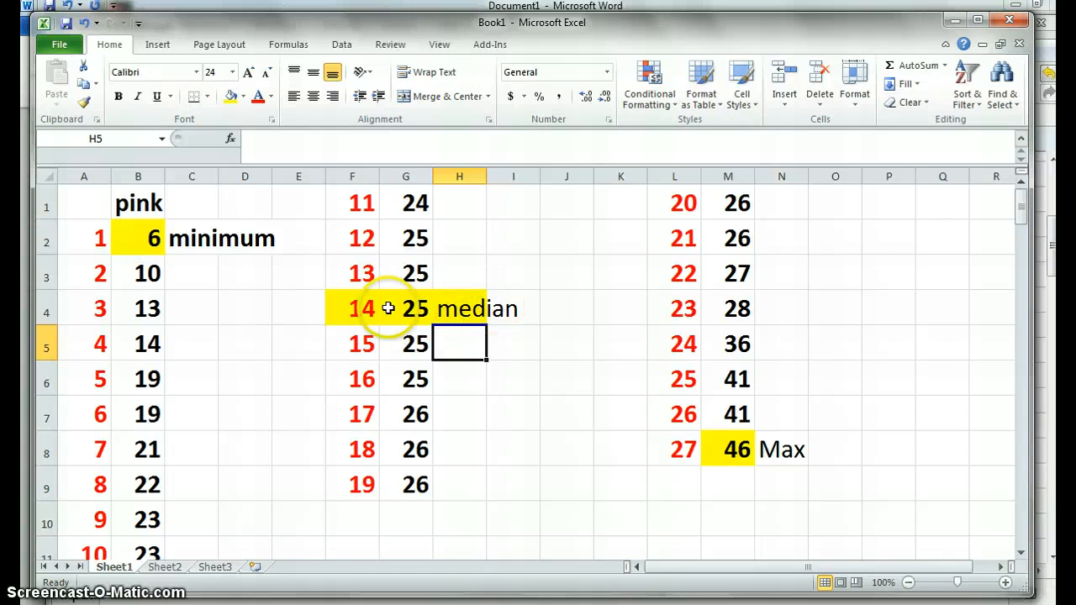
{"action": "mouse_move", "coordinate": [500, 290]}
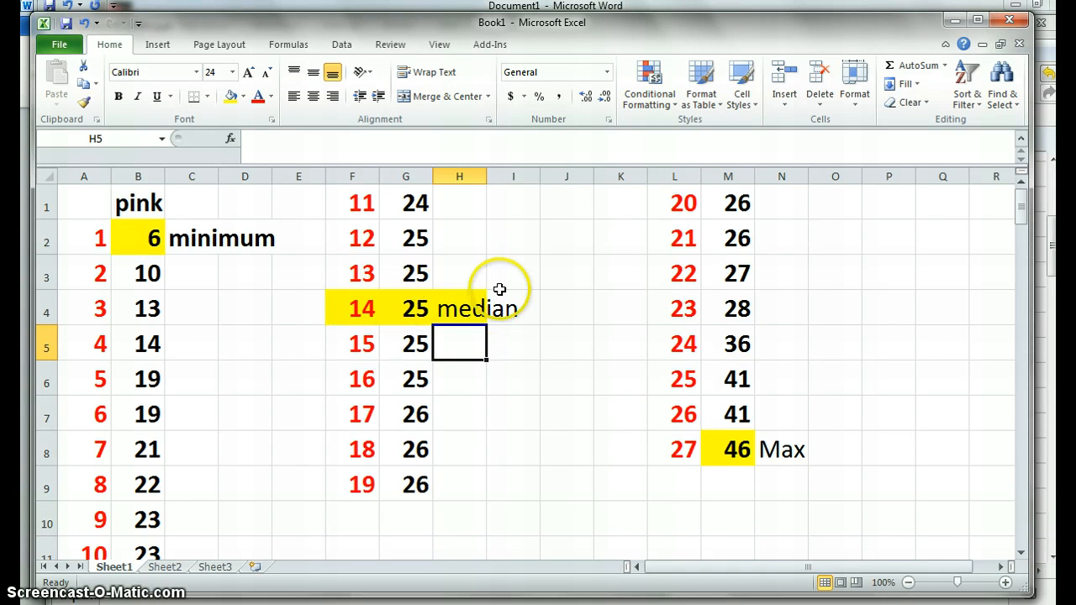
{"action": "mouse_move", "coordinate": [514, 304]}
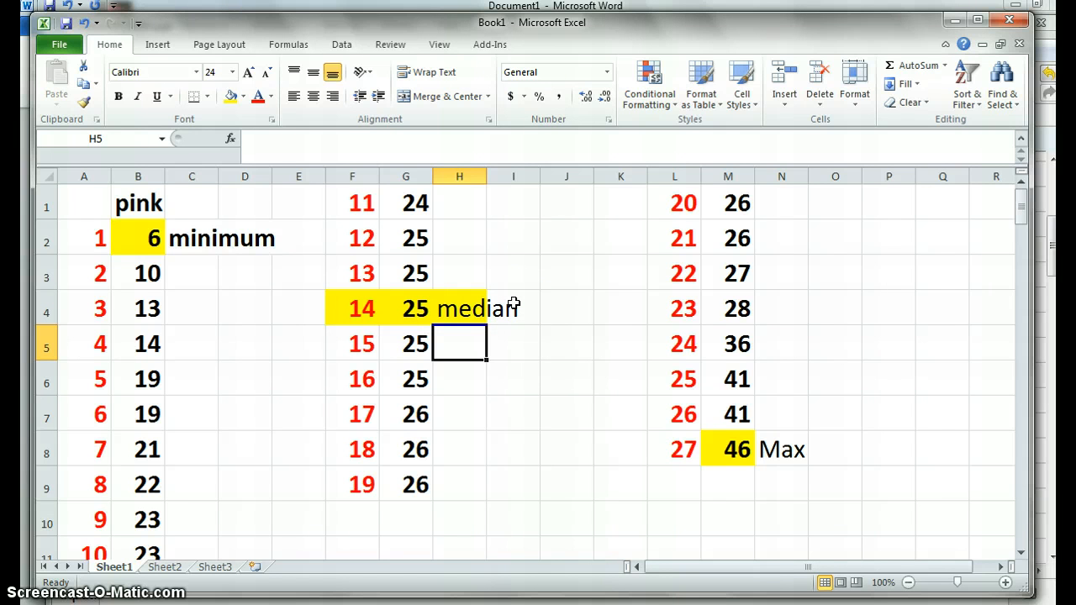
{"action": "mouse_move", "coordinate": [377, 269]}
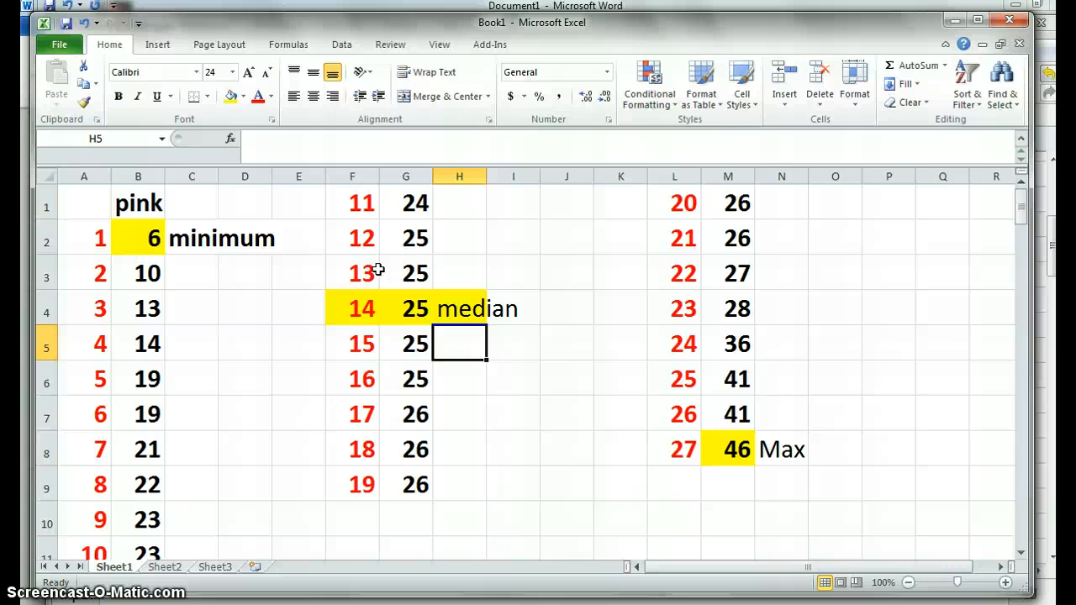
{"action": "mouse_move", "coordinate": [75, 437]}
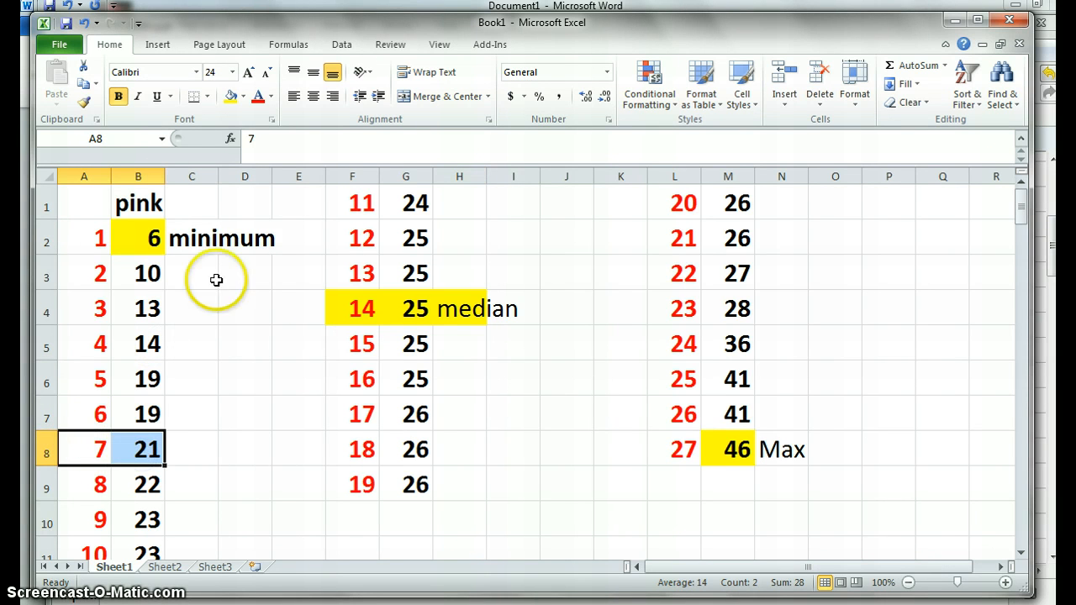
{"action": "mouse_move", "coordinate": [201, 445]}
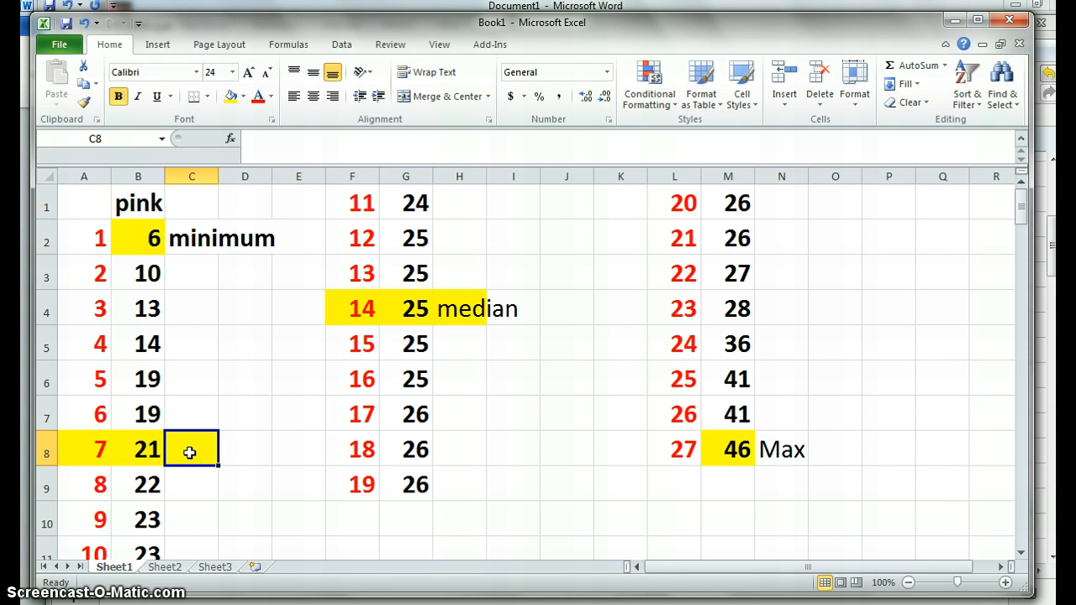
{"action": "double_click", "coordinate": [190, 450]}
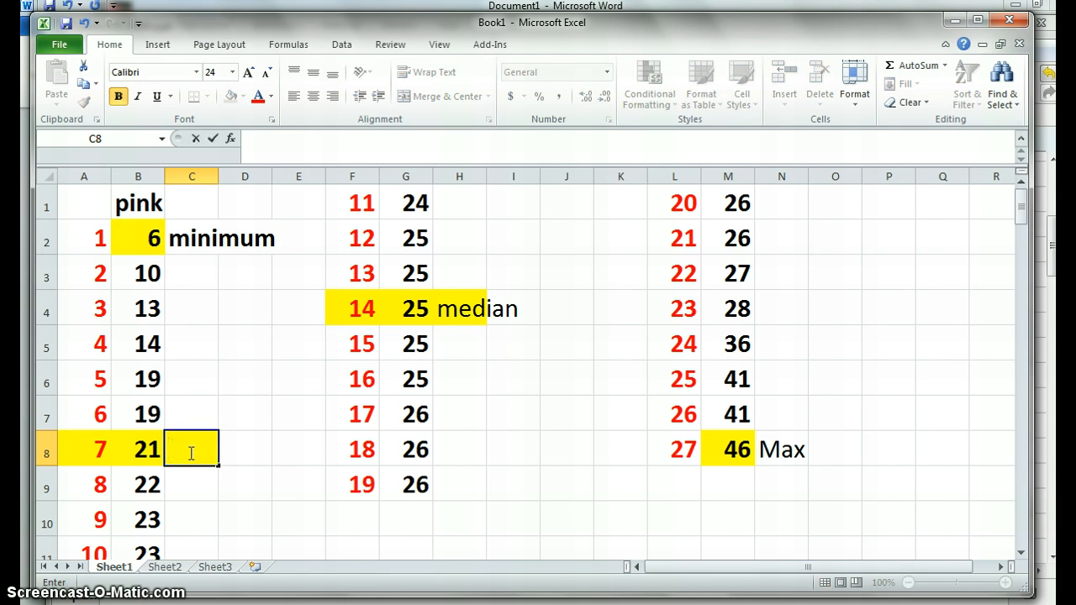
{"action": "type", "text": "LQ"}
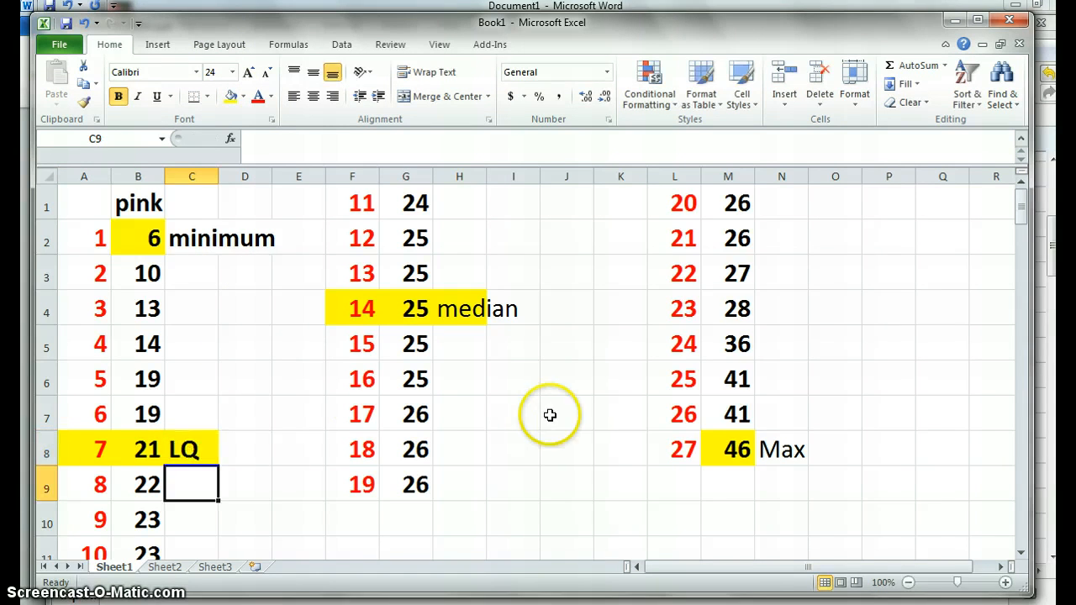
{"action": "mouse_move", "coordinate": [404, 353]}
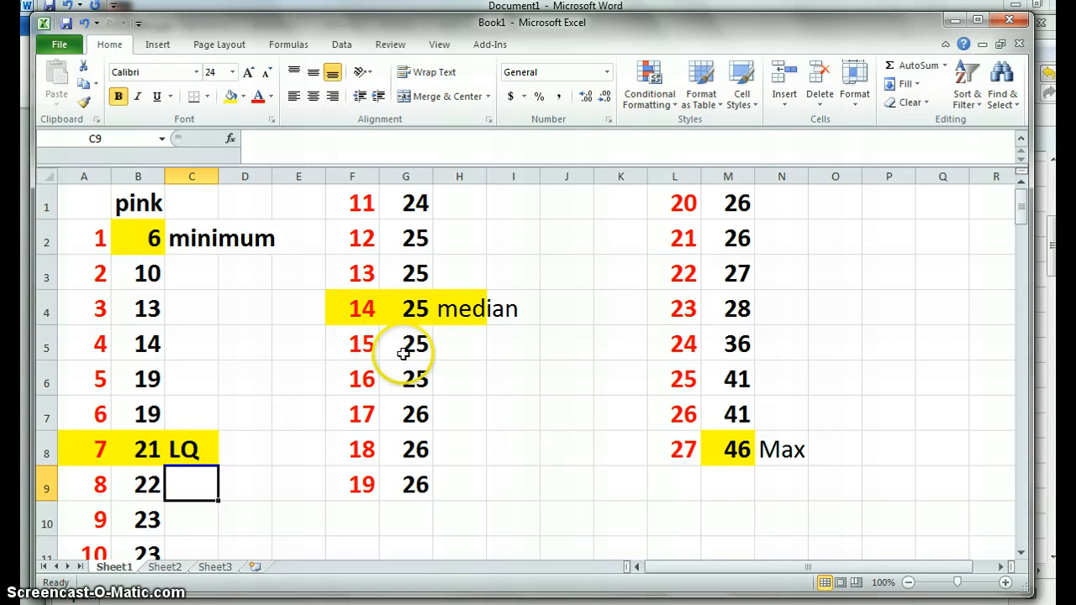
{"action": "mouse_move", "coordinate": [347, 484]}
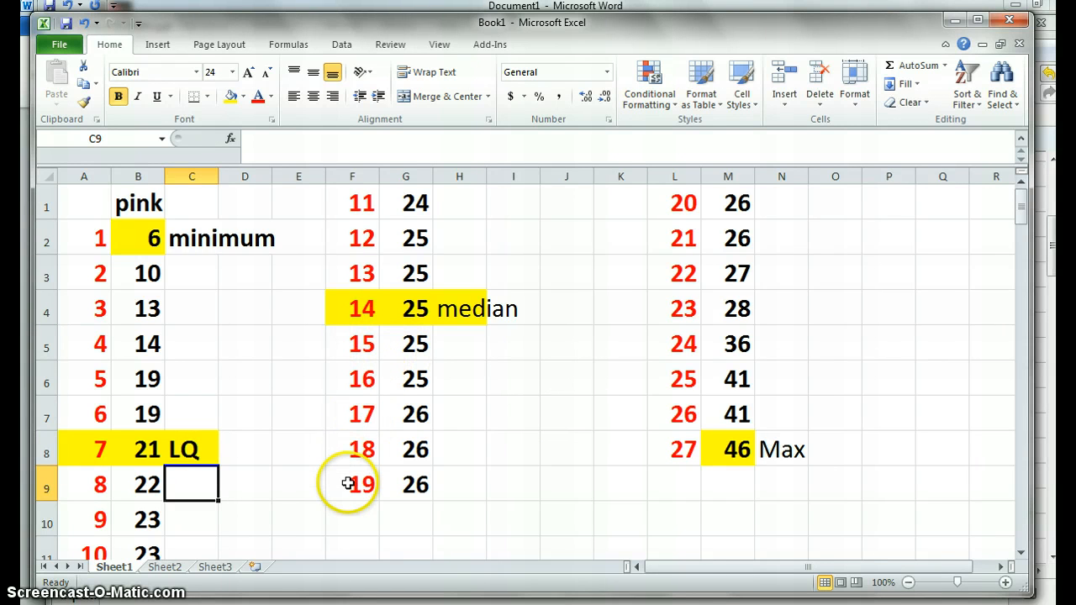
{"action": "mouse_move", "coordinate": [674, 229]}
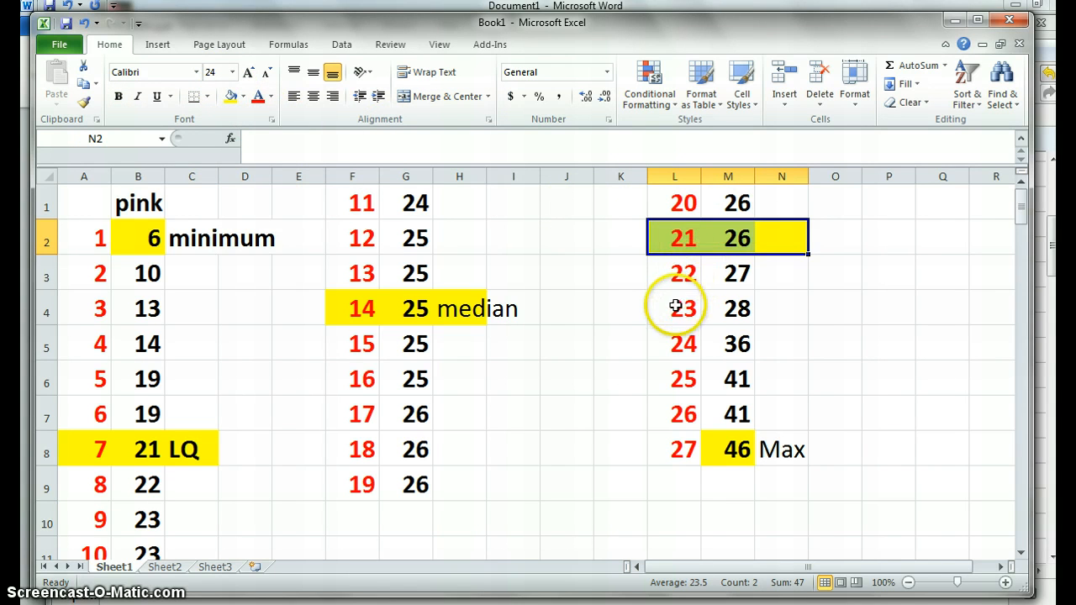
{"action": "mouse_move", "coordinate": [898, 294]}
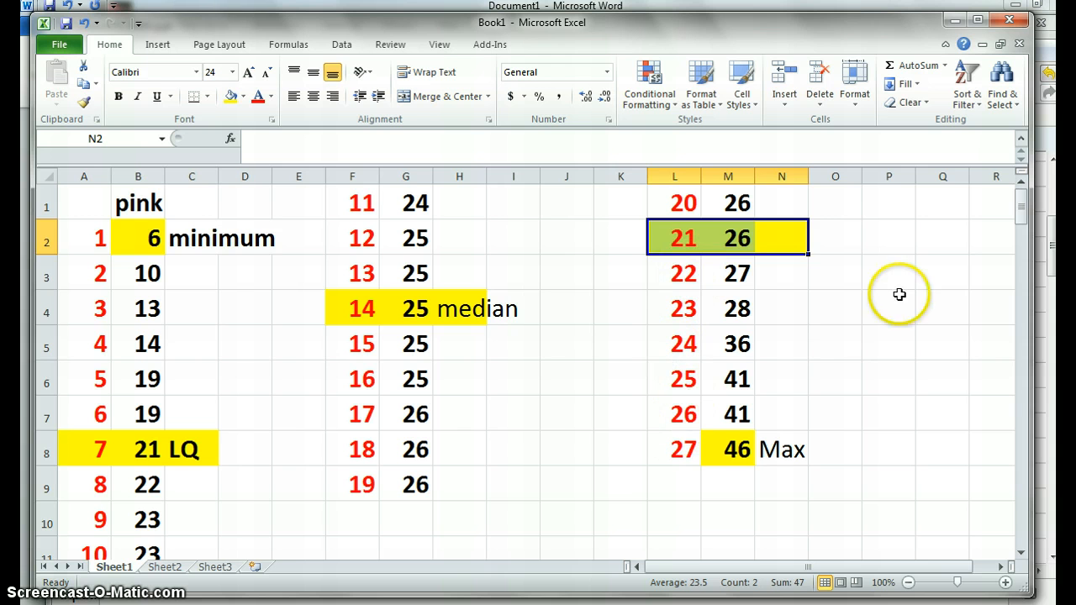
Type 'UQ' in N2 beside the upper quartile 26
{"action": "left_click", "coordinate": [781, 238]}
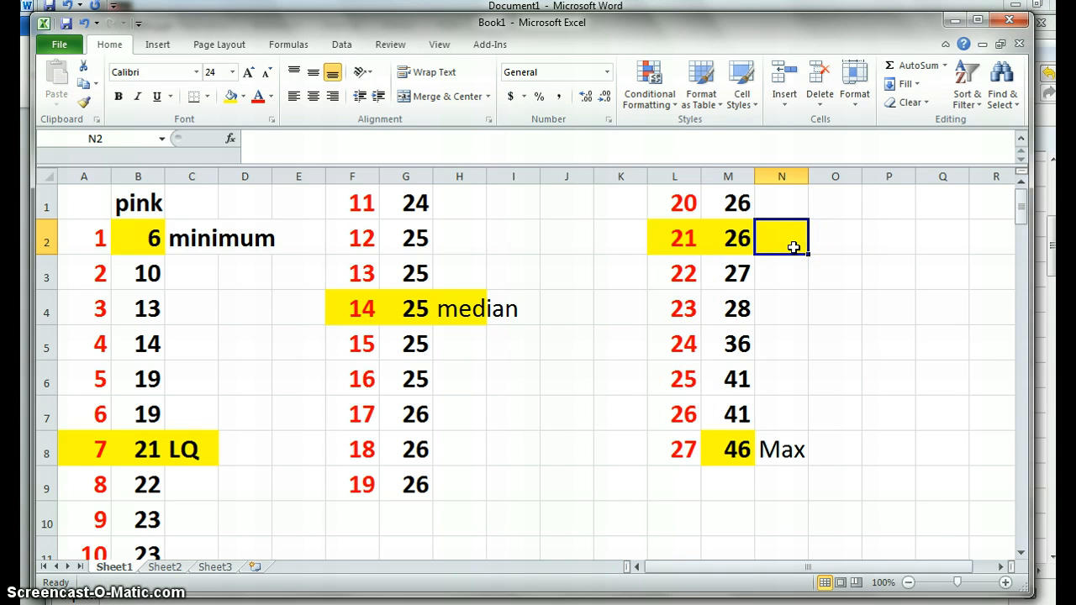
{"action": "type", "text": "UQ"}
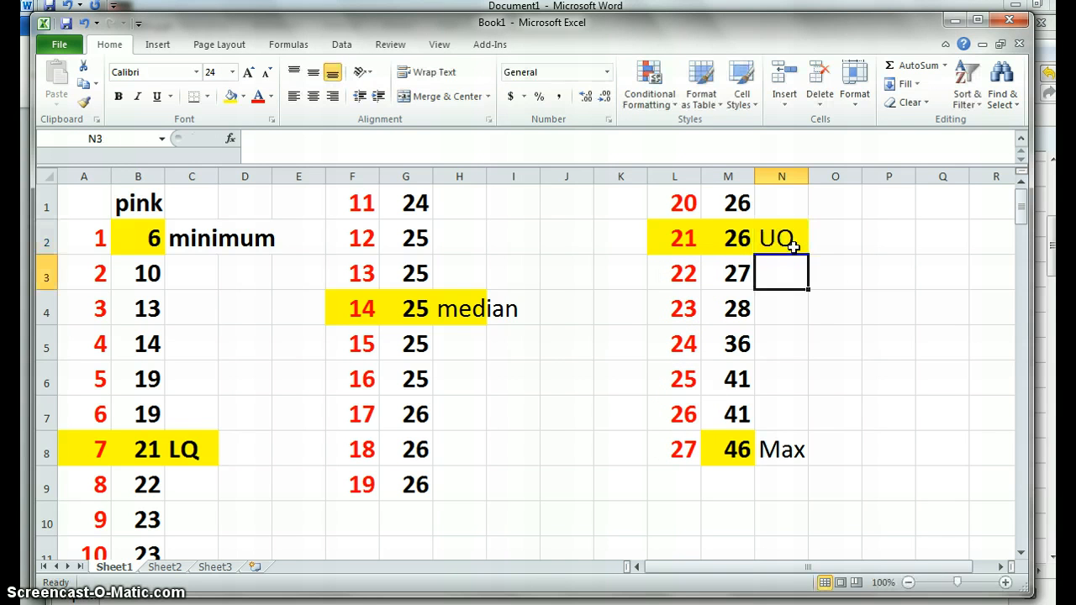
{"action": "mouse_move", "coordinate": [1047, 475]}
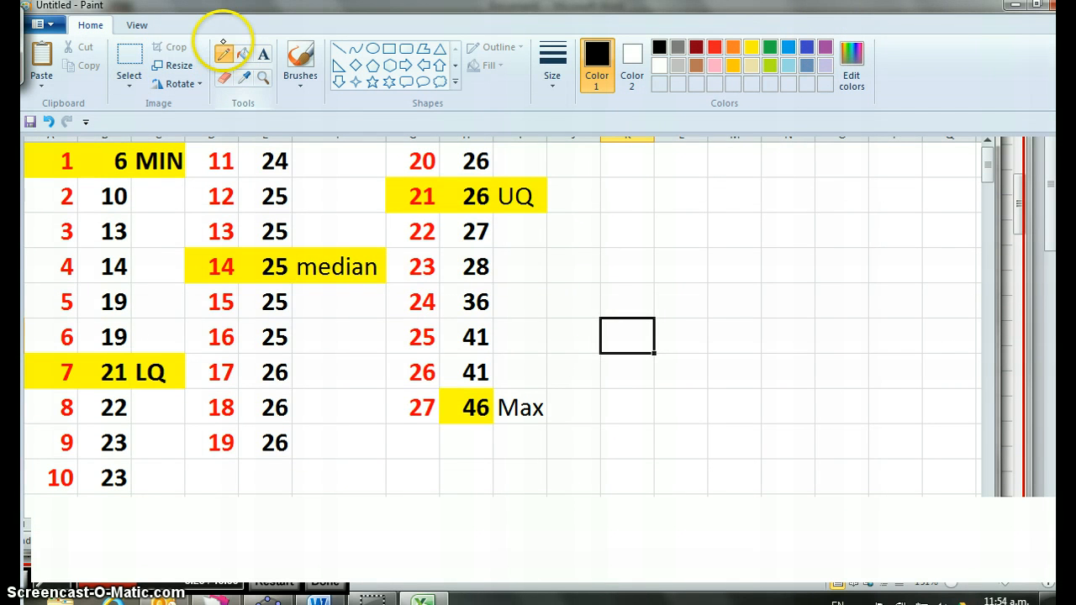
Draw a labelled 0–50 number line under the table and plot pink counts as dots
{"action": "left_click_drag", "start_coordinate": [244, 553], "coordinate": [672, 546]}
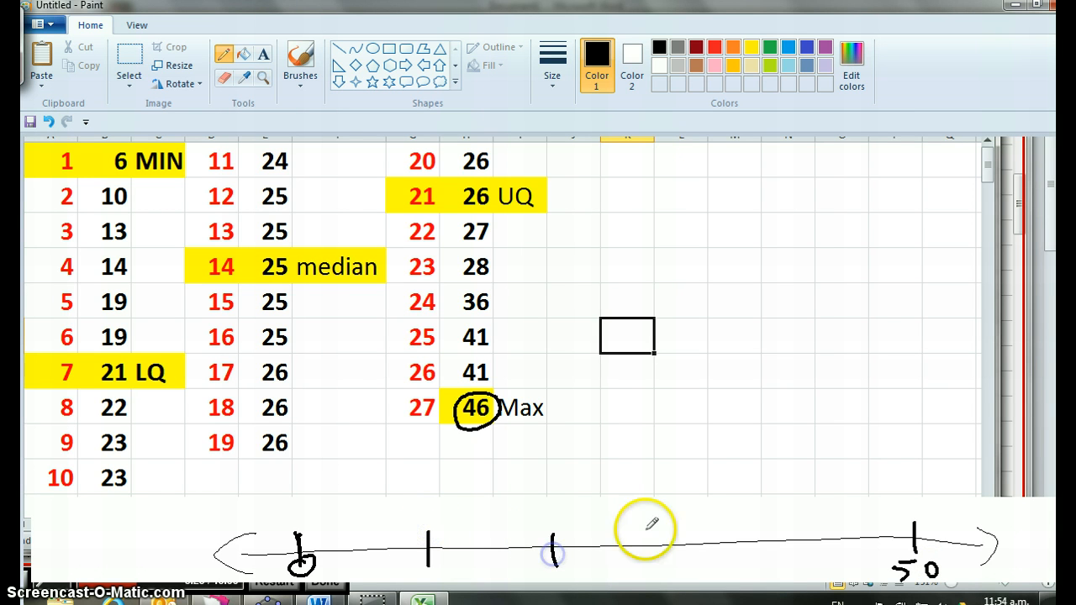
{"action": "left_click_drag", "start_coordinate": [673, 538], "coordinate": [807, 538]}
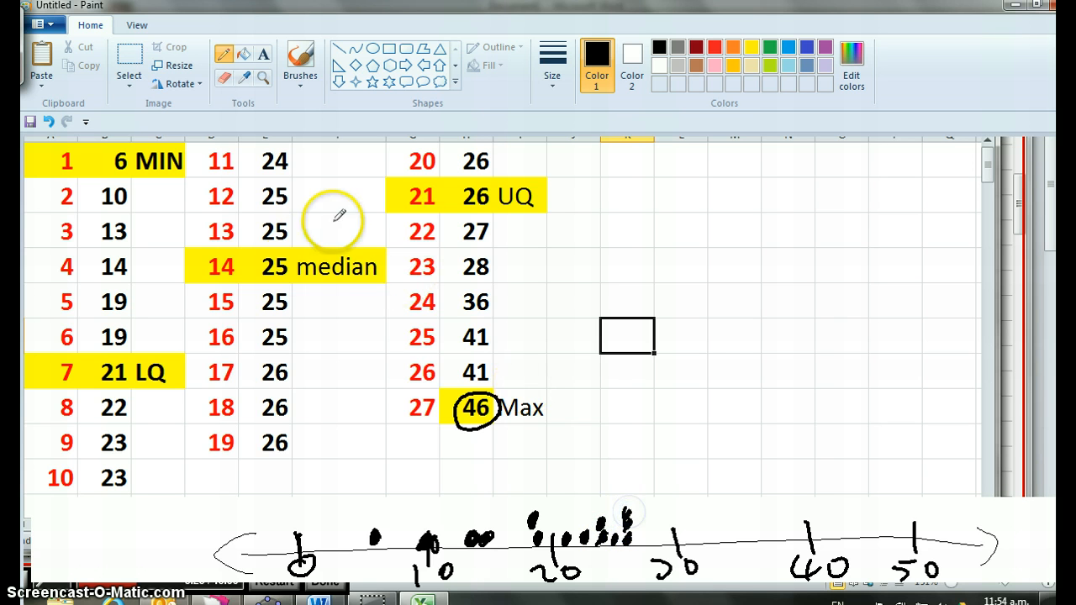
{"action": "mouse_move", "coordinate": [673, 412]}
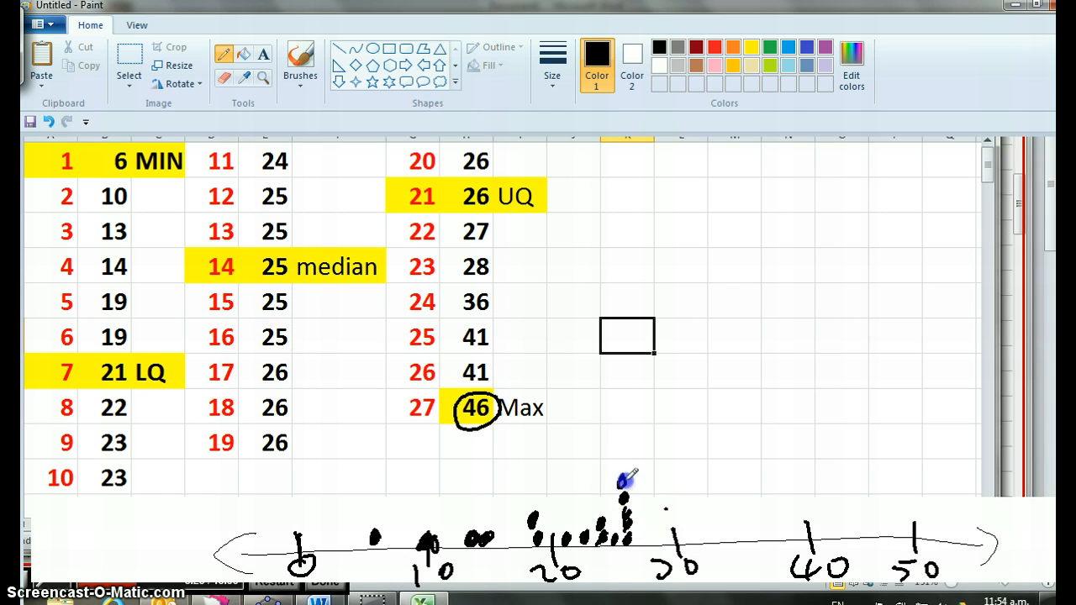
{"action": "left_click", "coordinate": [643, 533]}
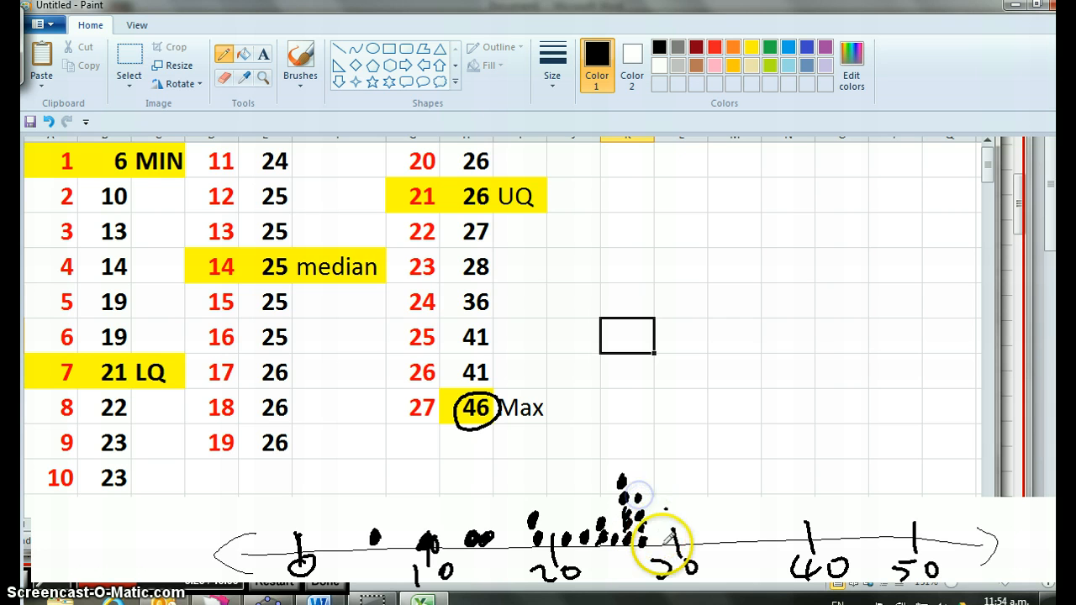
{"action": "mouse_move", "coordinate": [783, 532]}
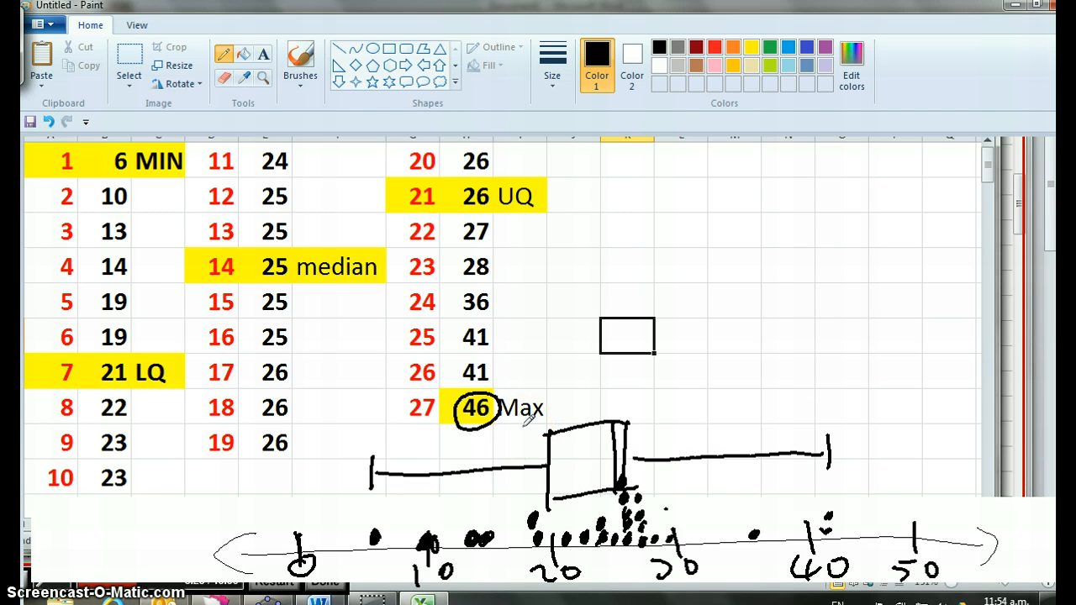
{"action": "mouse_move", "coordinate": [891, 464]}
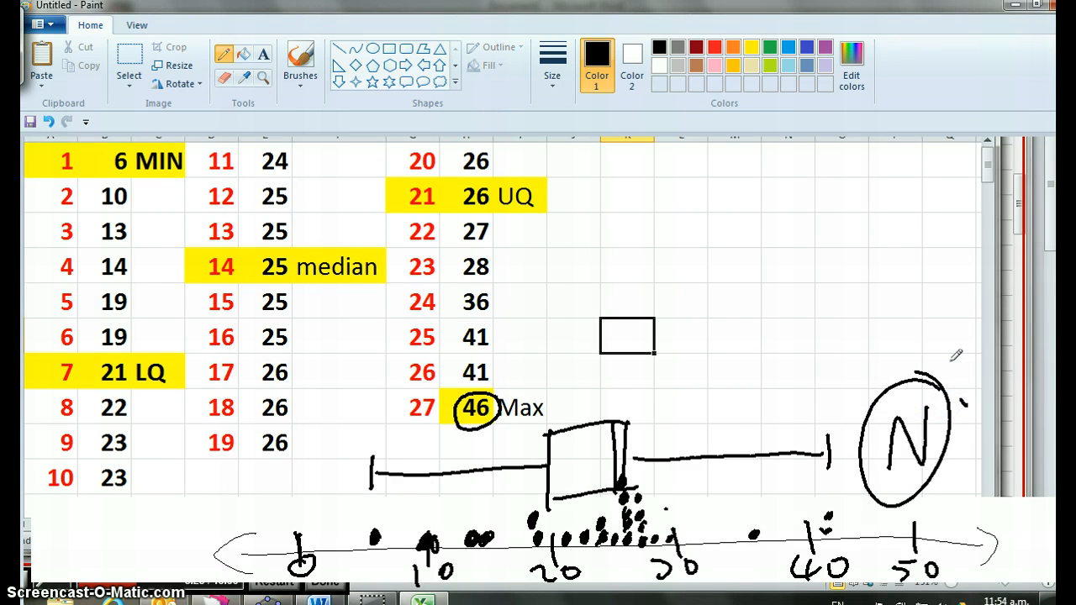
{"action": "mouse_move", "coordinate": [206, 519]}
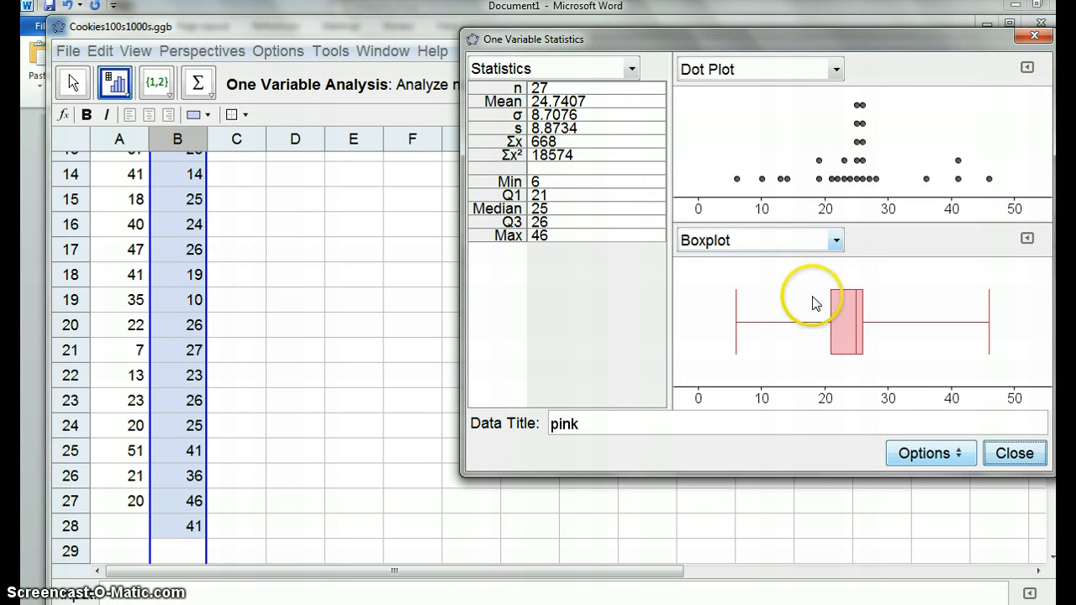
{"action": "mouse_move", "coordinate": [948, 327]}
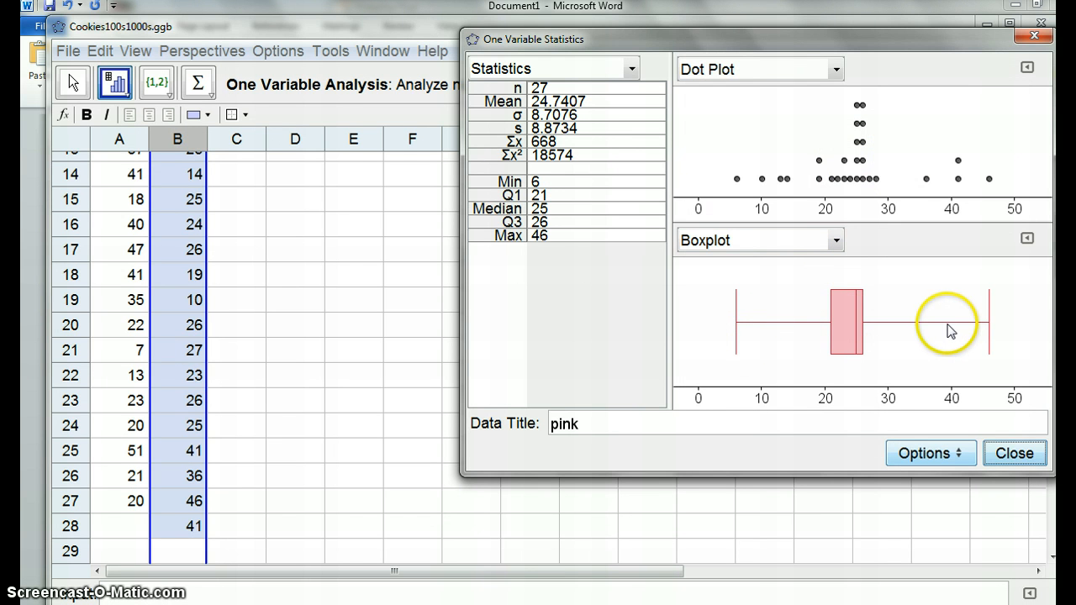
{"action": "mouse_move", "coordinate": [891, 187]}
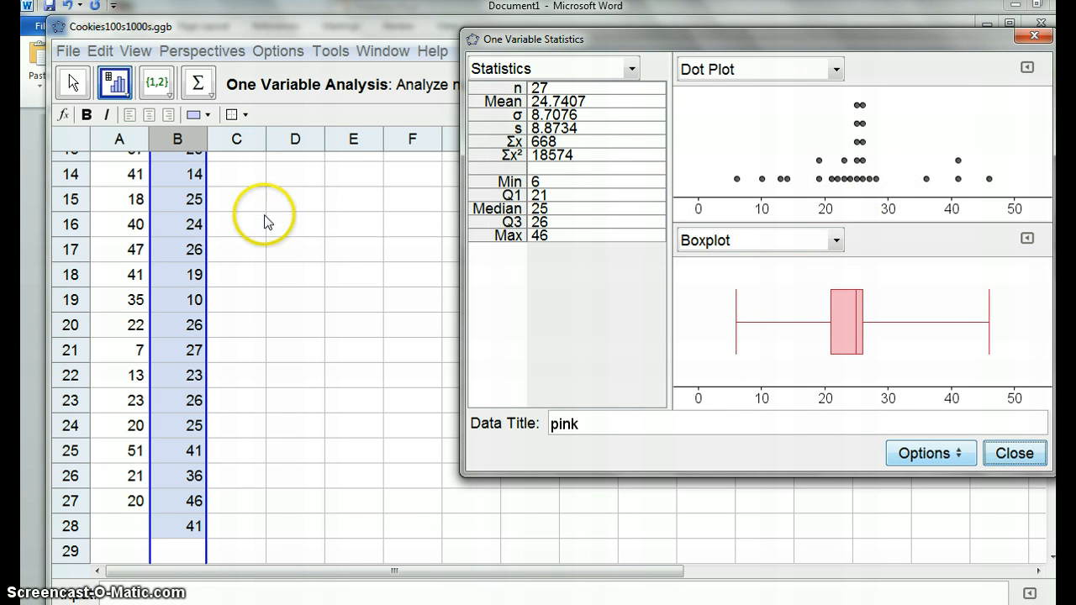
Select the green (A) and pink (B) columns and choose Multiple Variable Analysis
{"action": "left_click", "coordinate": [236, 224]}
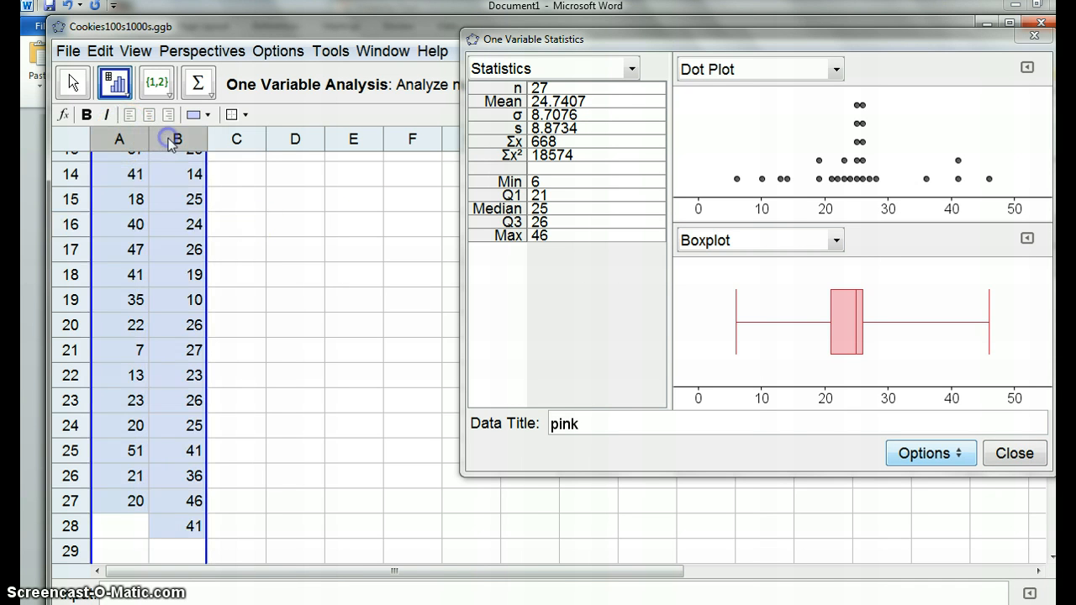
{"action": "left_click", "coordinate": [115, 82]}
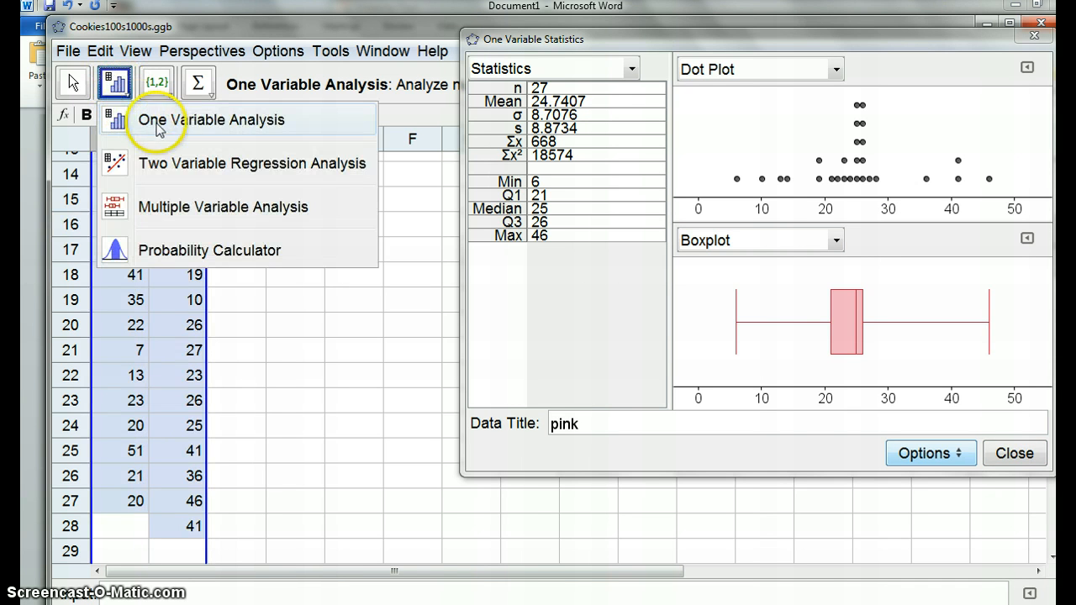
{"action": "mouse_move", "coordinate": [174, 163]}
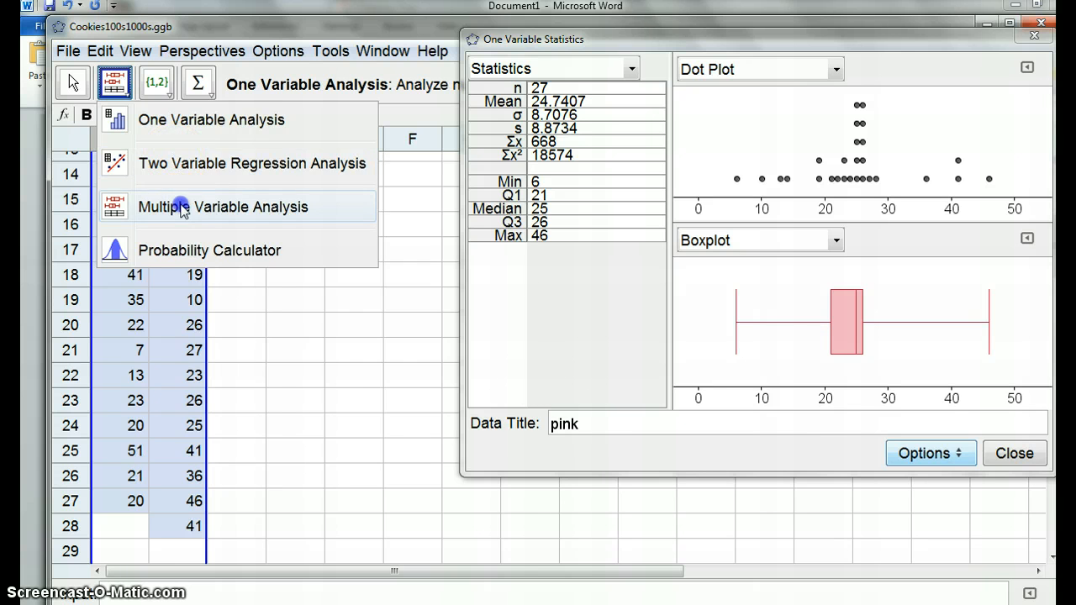
{"action": "left_click", "coordinate": [211, 206]}
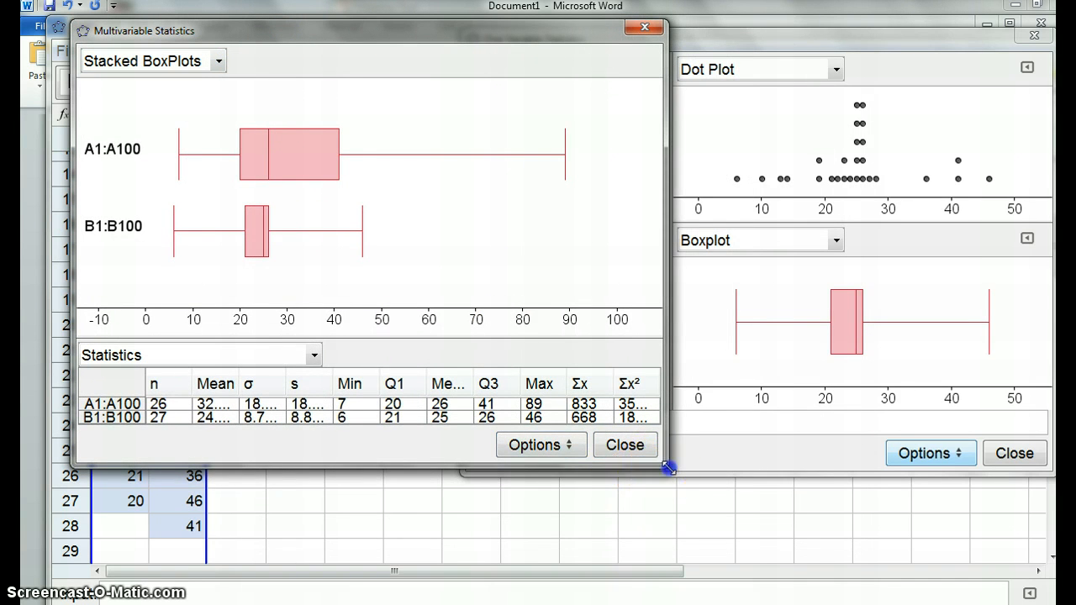
Enlarge the Multivariable Statistics window showing stacked box plots of columns A and B
{"action": "left_click_drag", "start_coordinate": [668, 468], "coordinate": [1017, 576]}
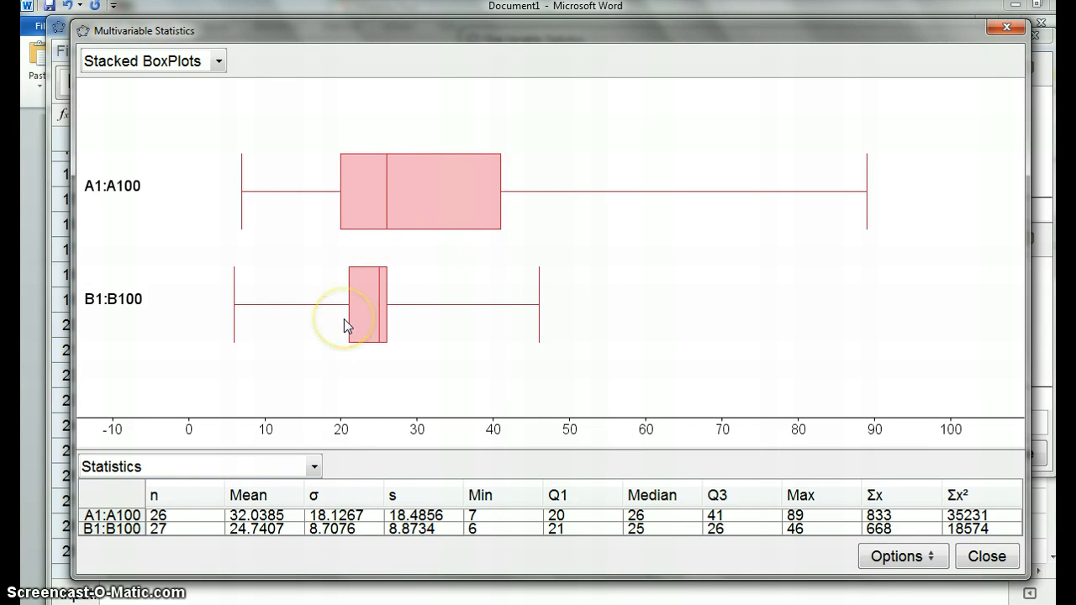
{"action": "mouse_move", "coordinate": [601, 442]}
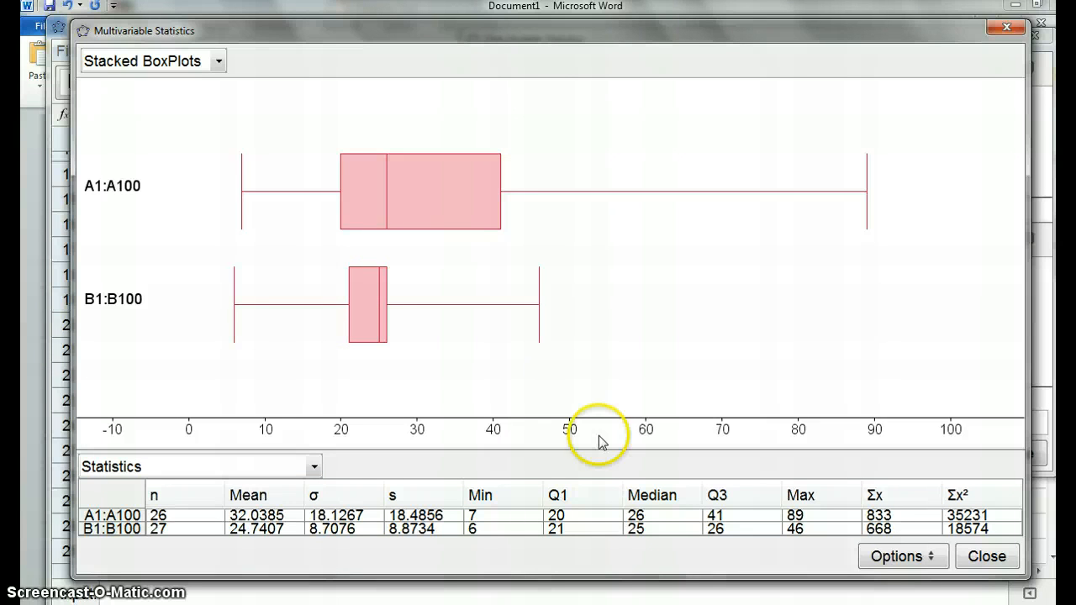